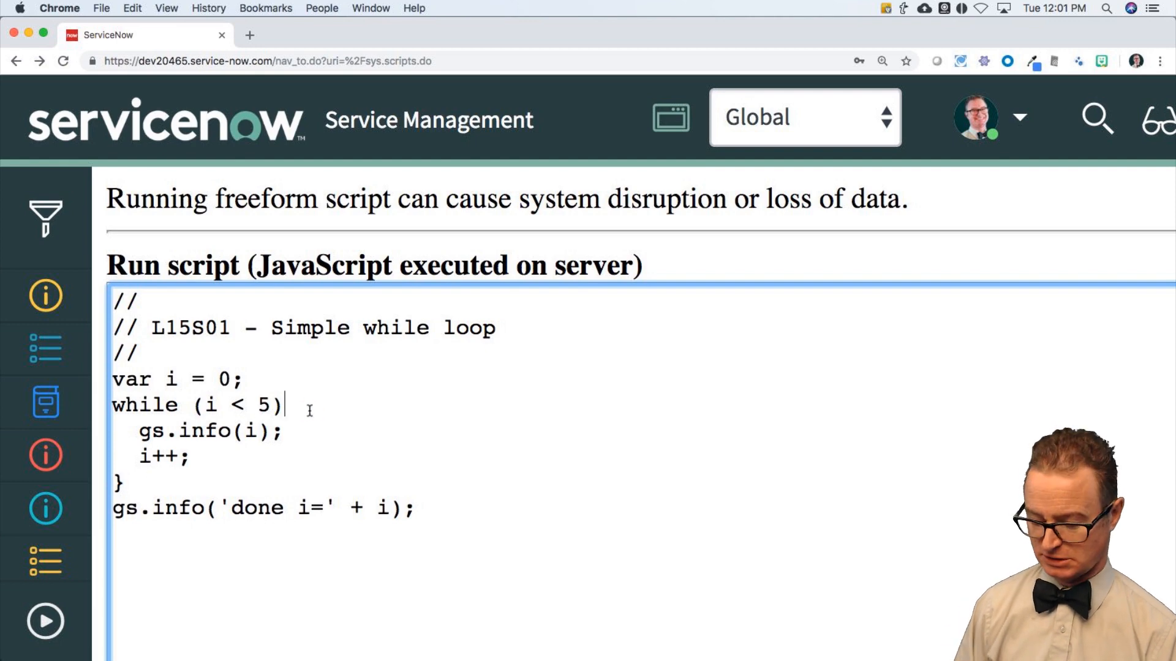
Add the missing opening brace { after the while (i < 5) condition.
type("{")
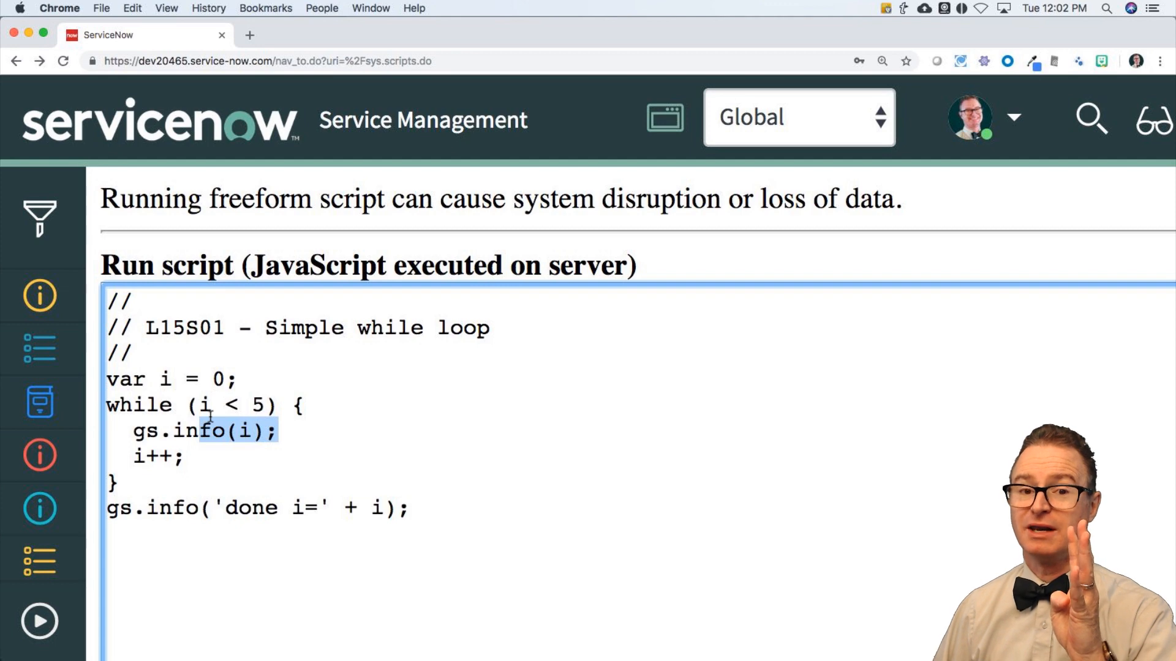
mouse_move(154, 461)
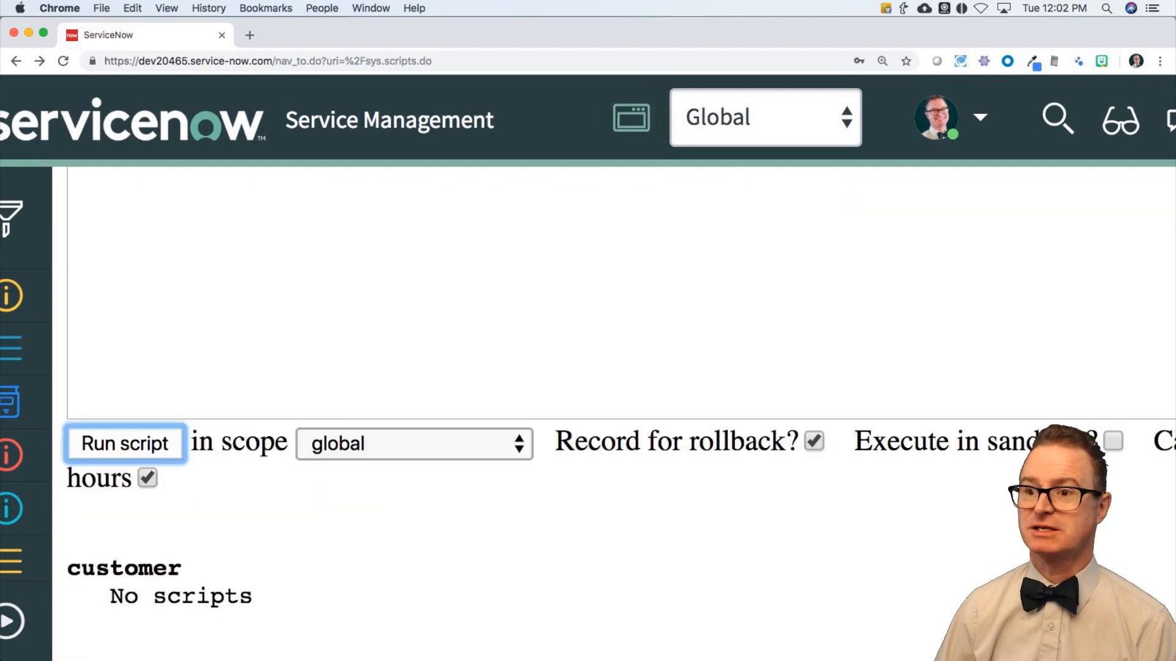
Run the simple while loop script on the server.
left_click(124, 442)
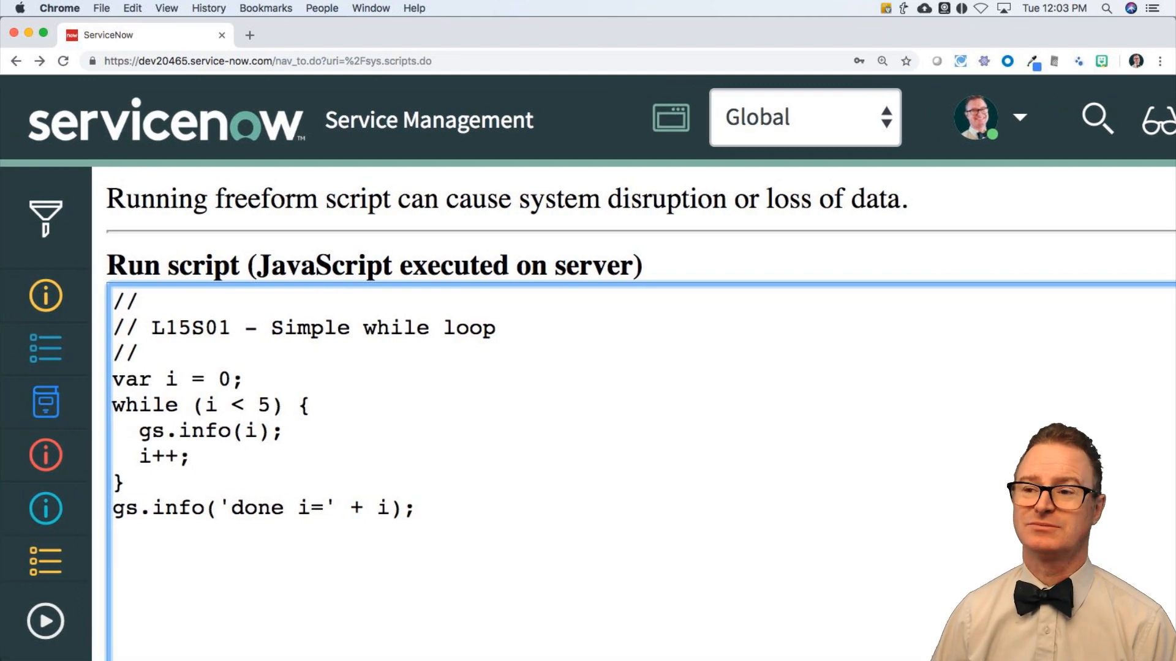
mouse_move(36, 380)
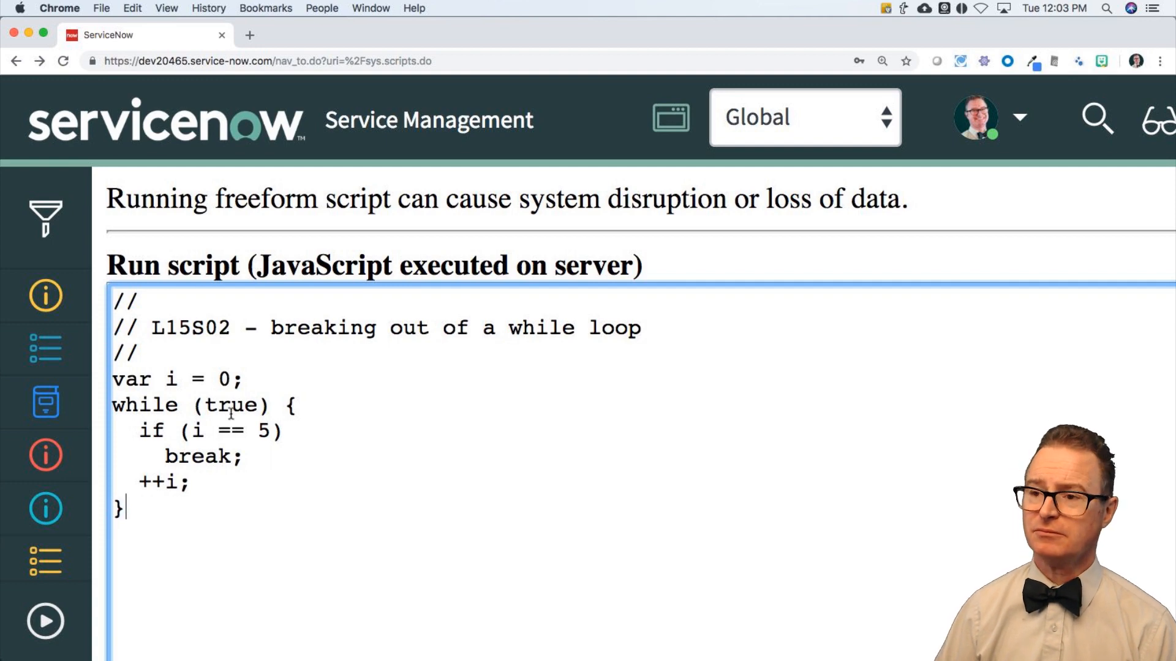
double_click(233, 404)
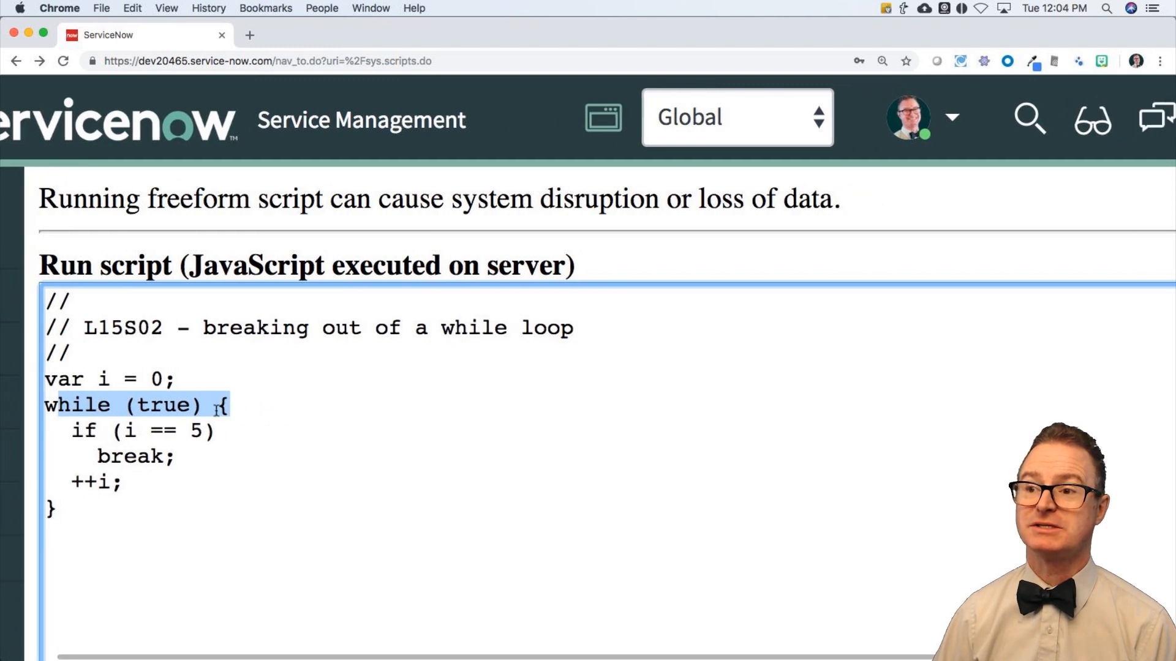
double_click(164, 405)
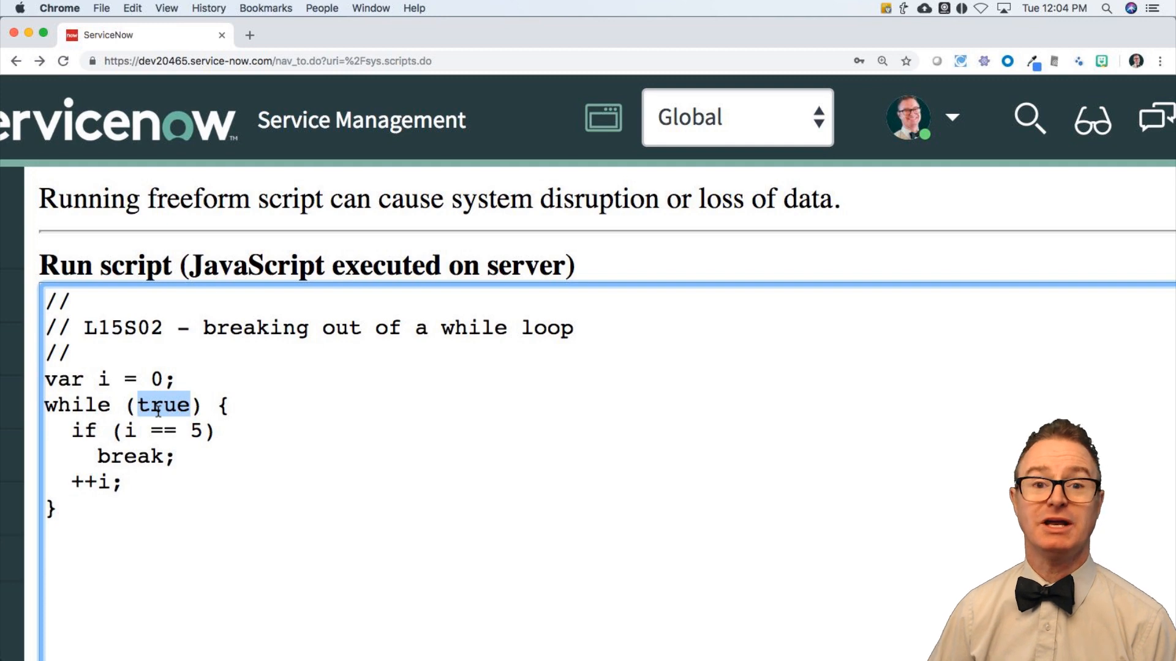
mouse_move(61, 433)
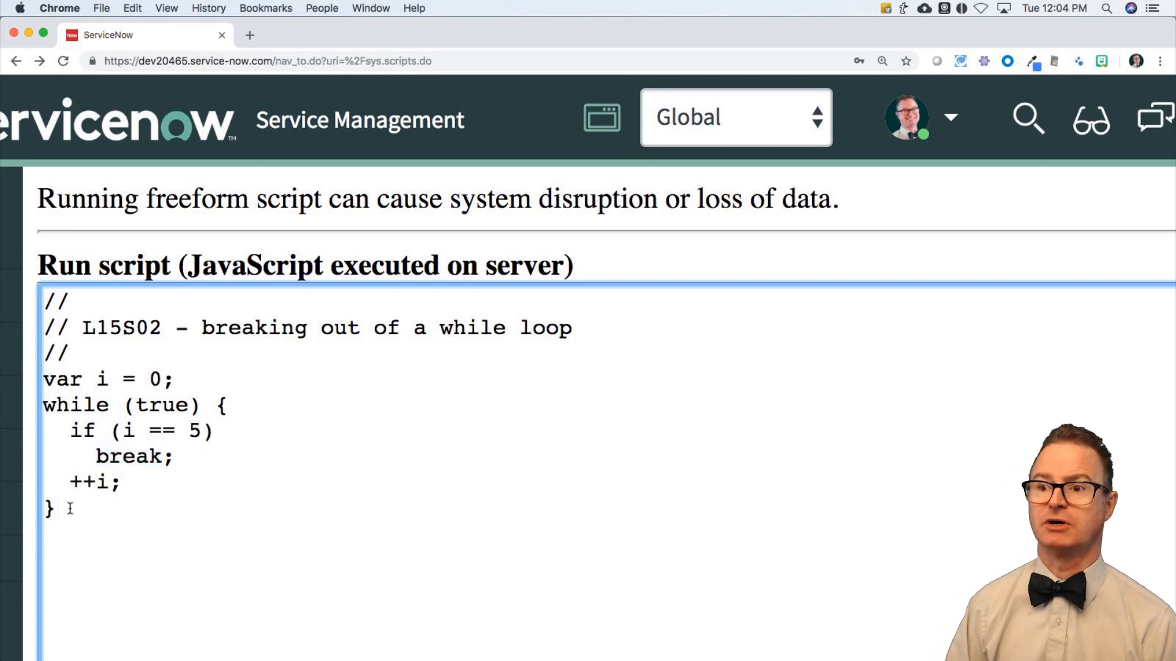
Add gs.info('done'); after the loop and gs.info(i) inside it before ++i.
type("gs.info('")
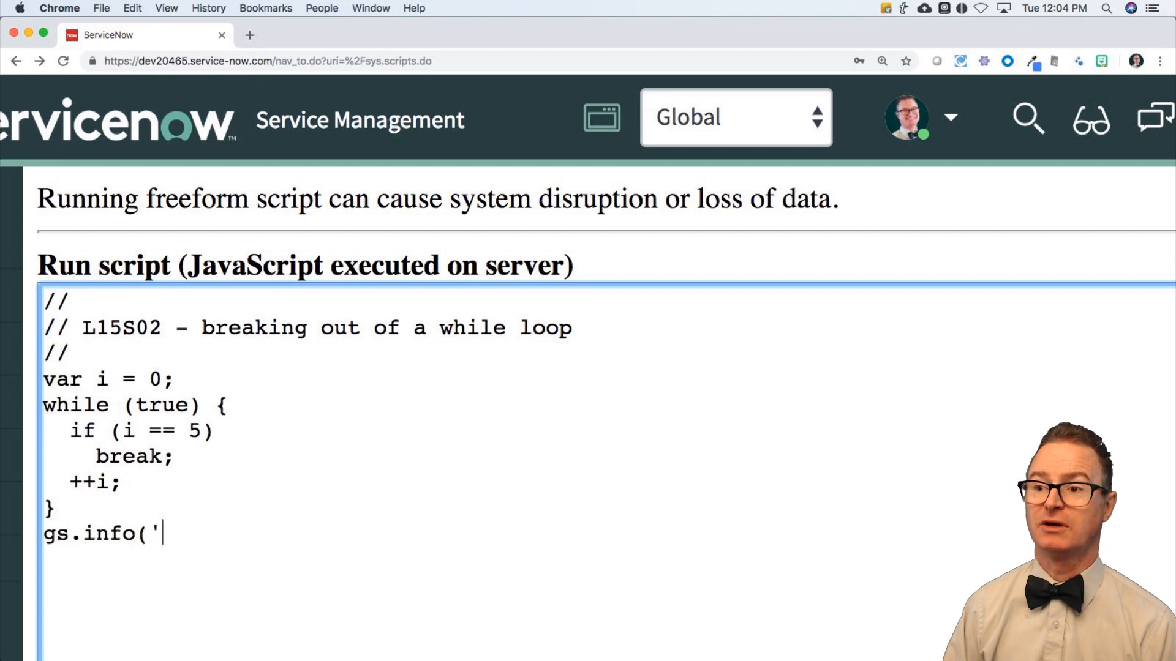
type("done')")
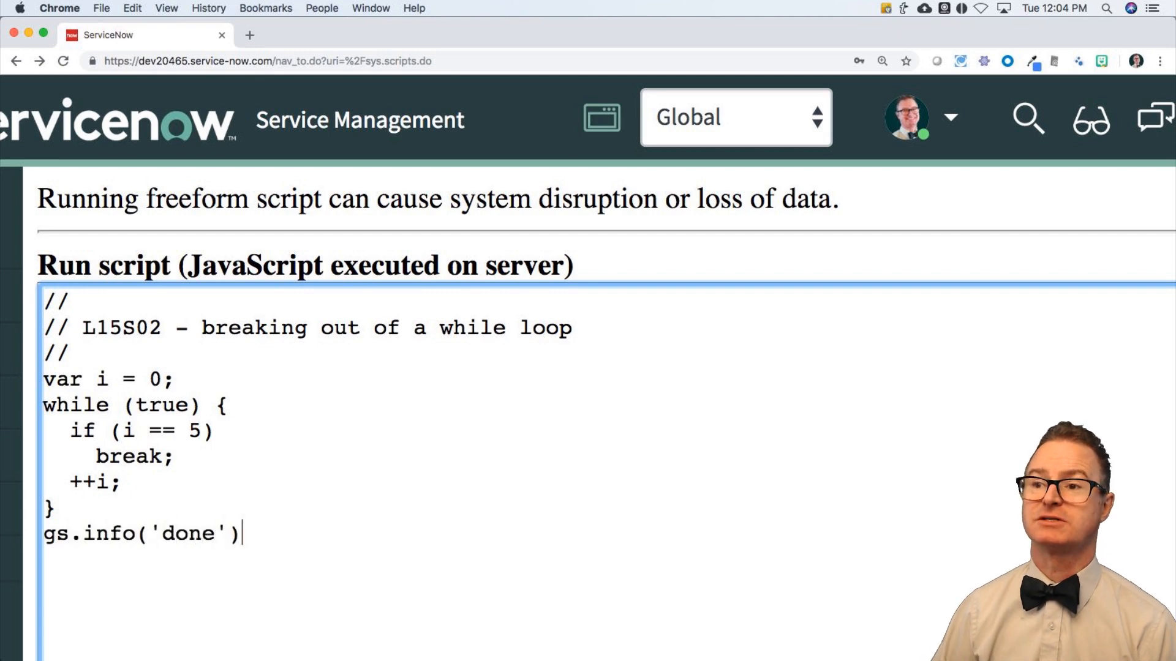
type(";")
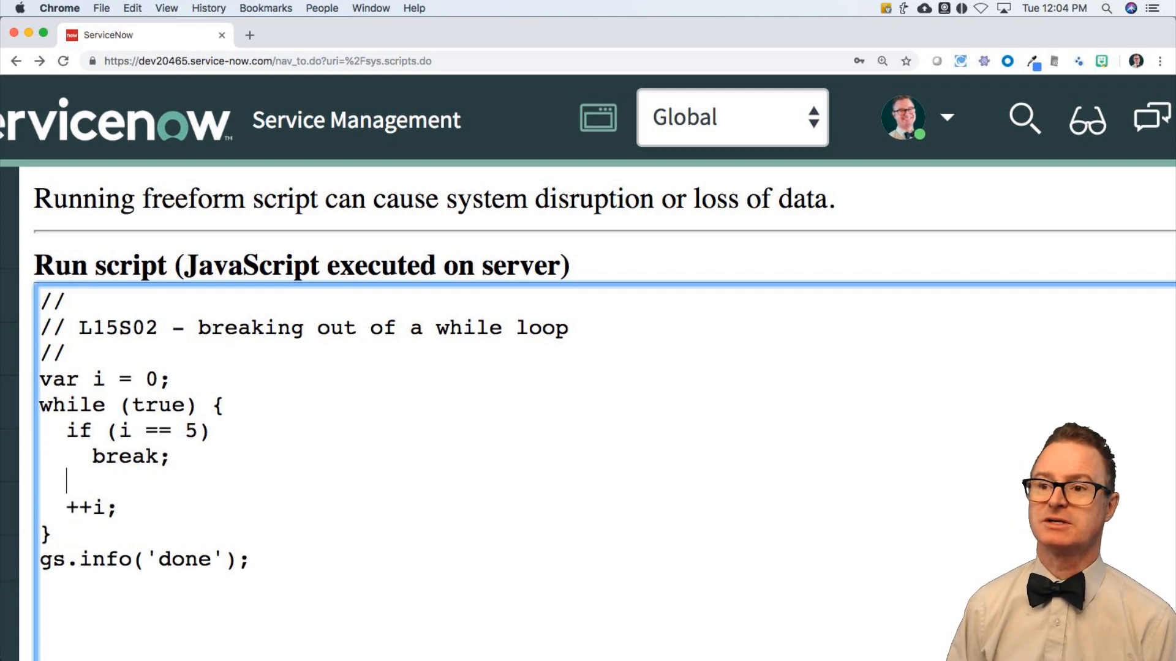
type("gs.info(")
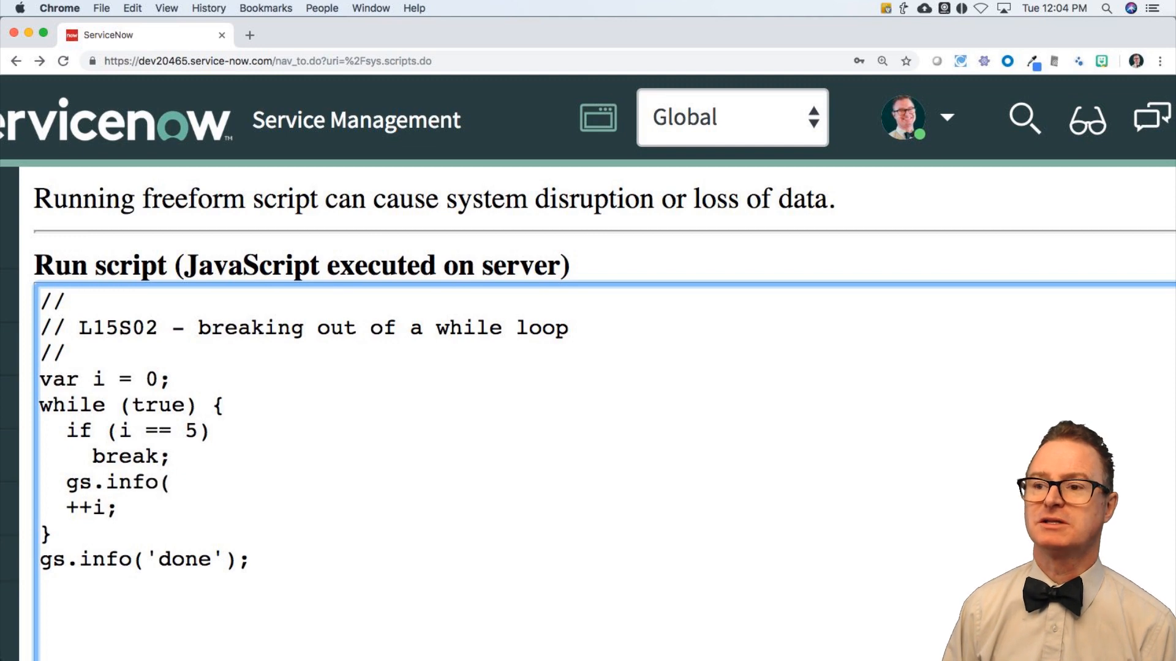
type("i);")
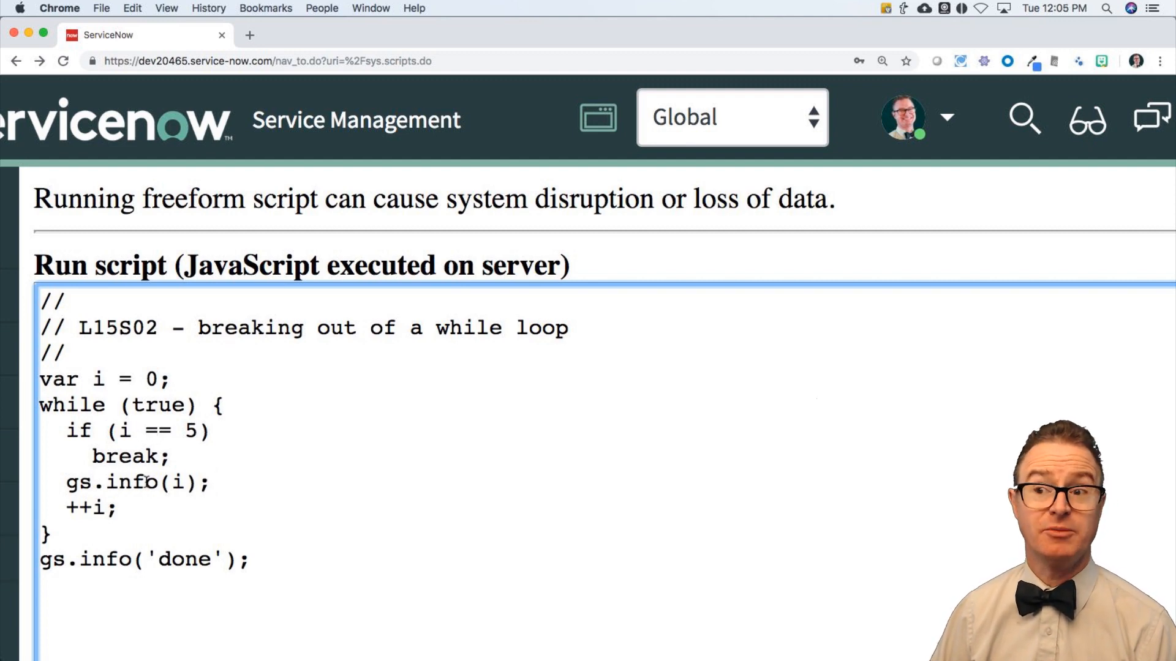
Run the updated break-loop script on the server.
scroll("down", 3)
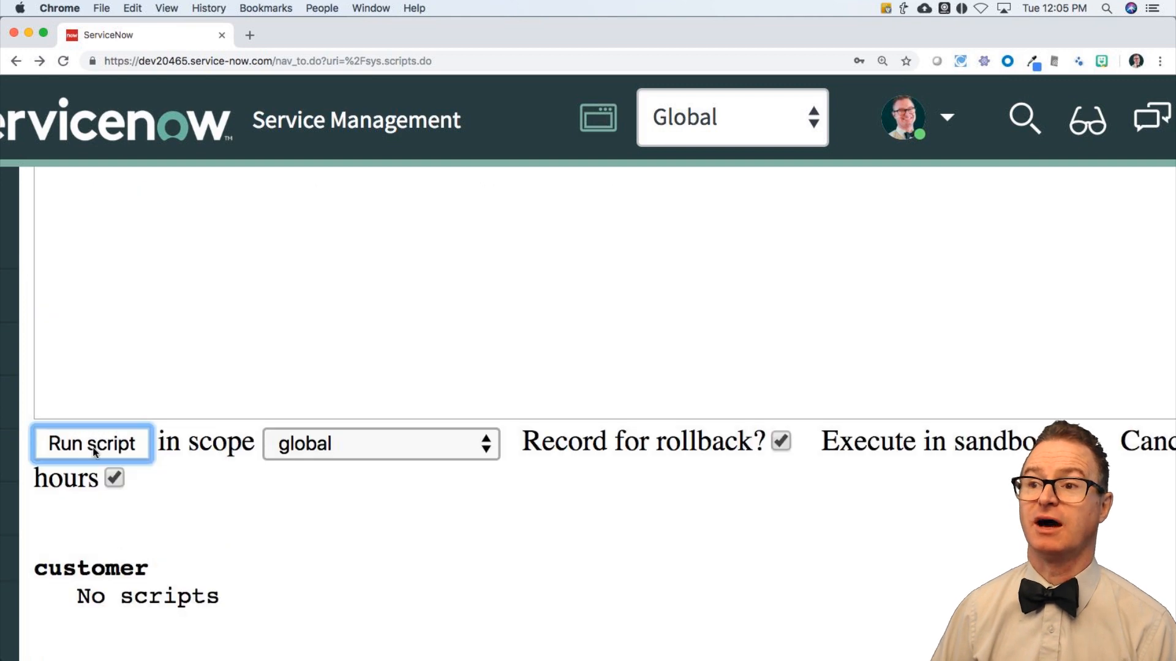
left_click(91, 443)
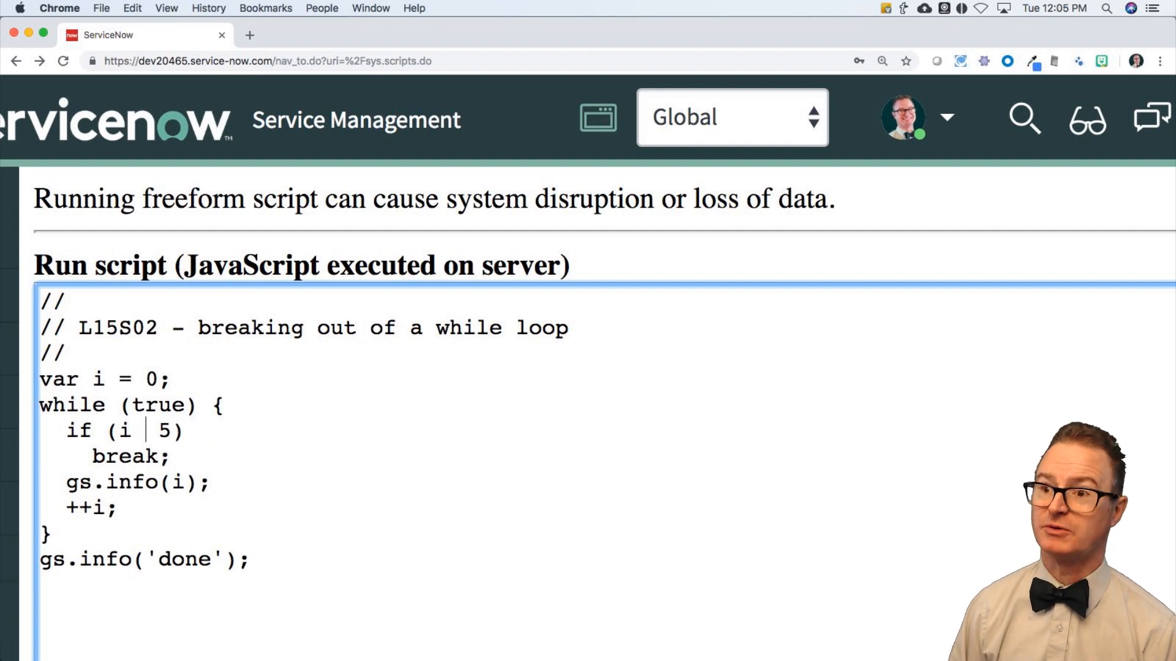
Add a second ++i; inside the loop and change the break condition to i >= 5.
left_click(91, 443)
type("<")
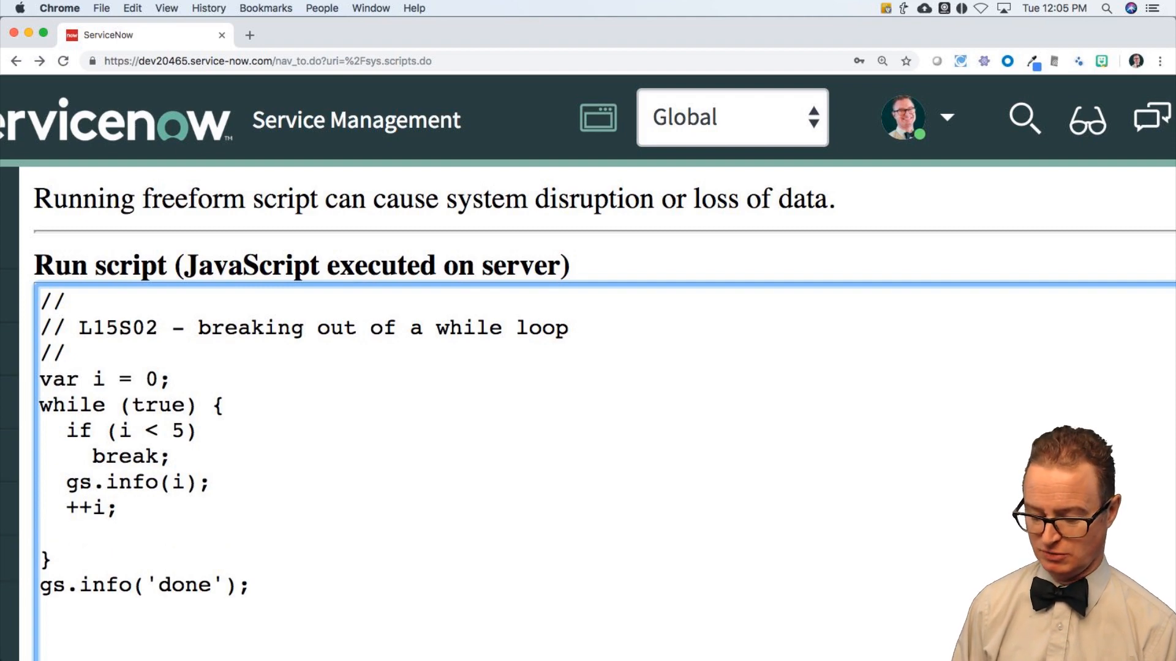
type("++i;")
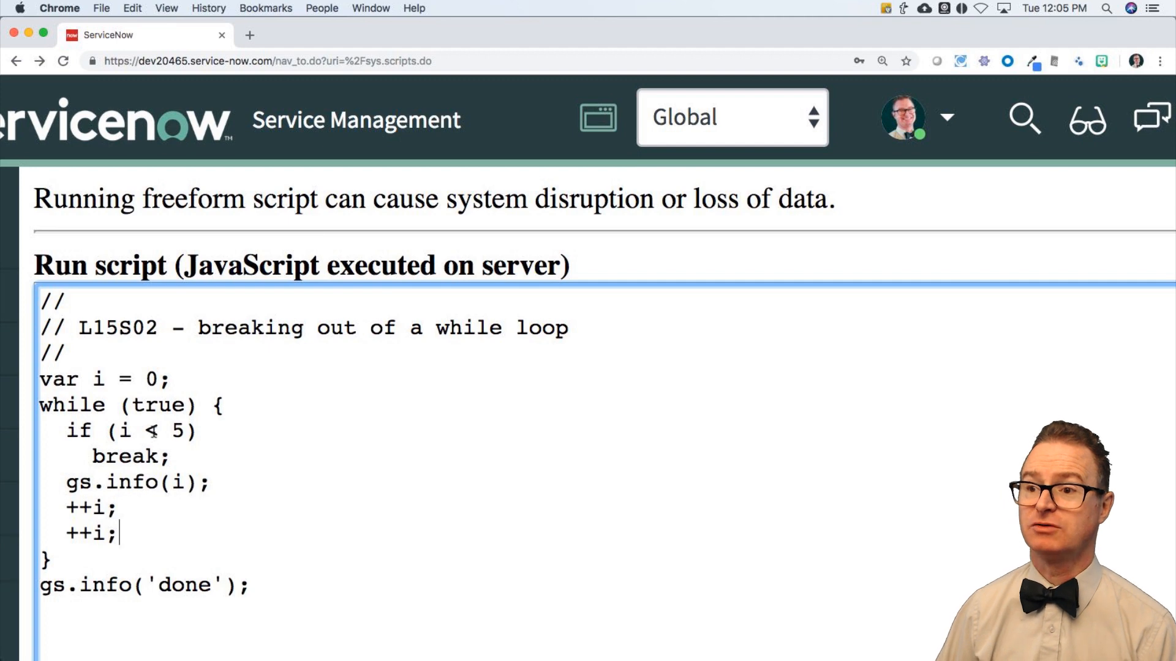
type("==")
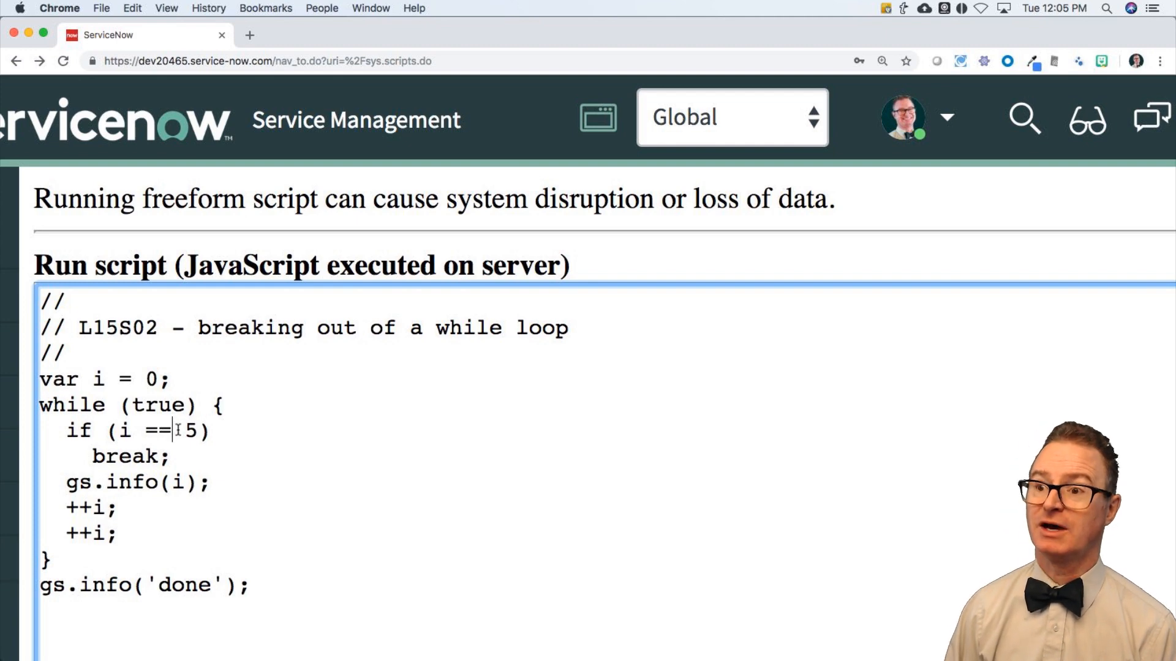
type(">=")
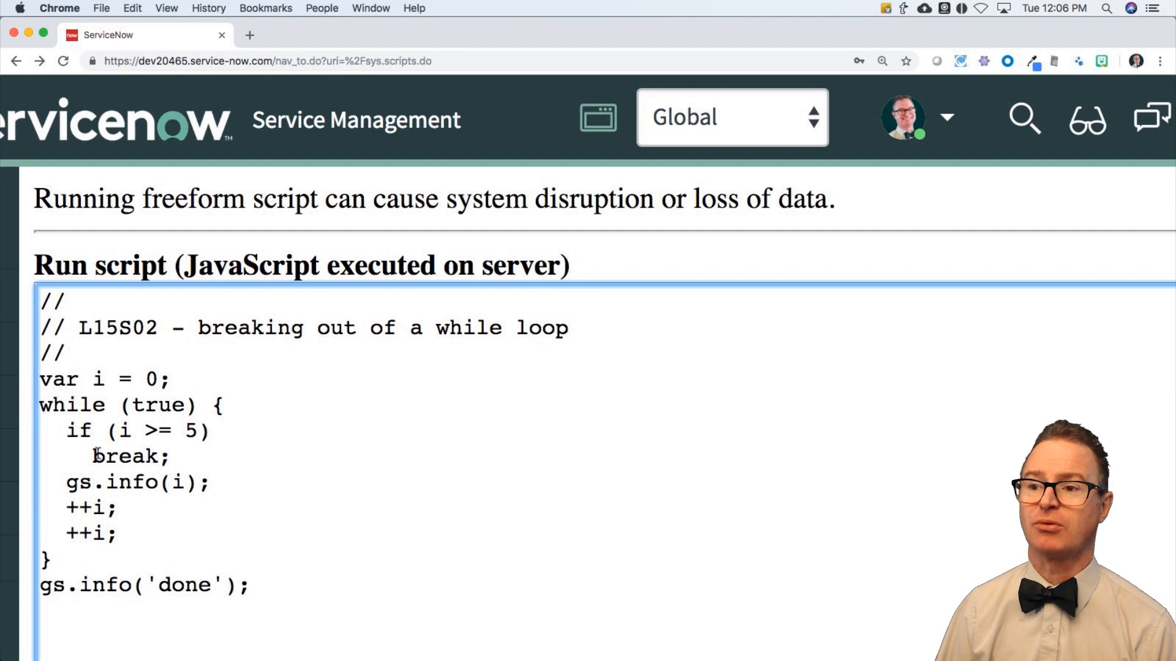
double_click(130, 455)
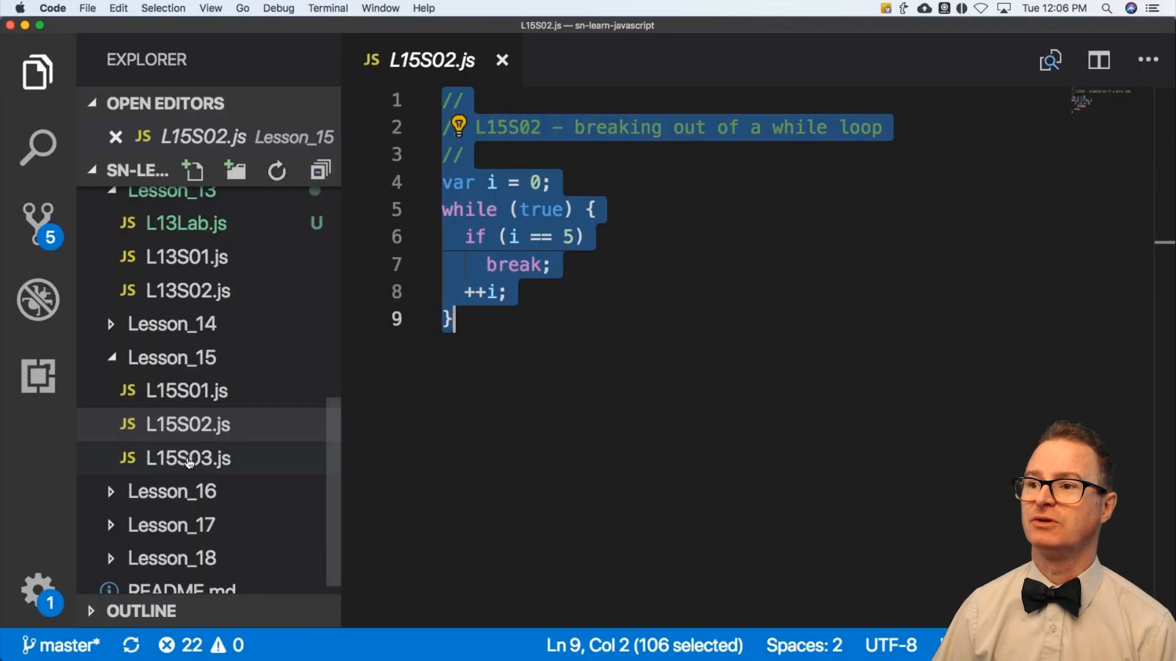
Select the L15S03.js continue example file in the Explorer.
left_click(188, 458)
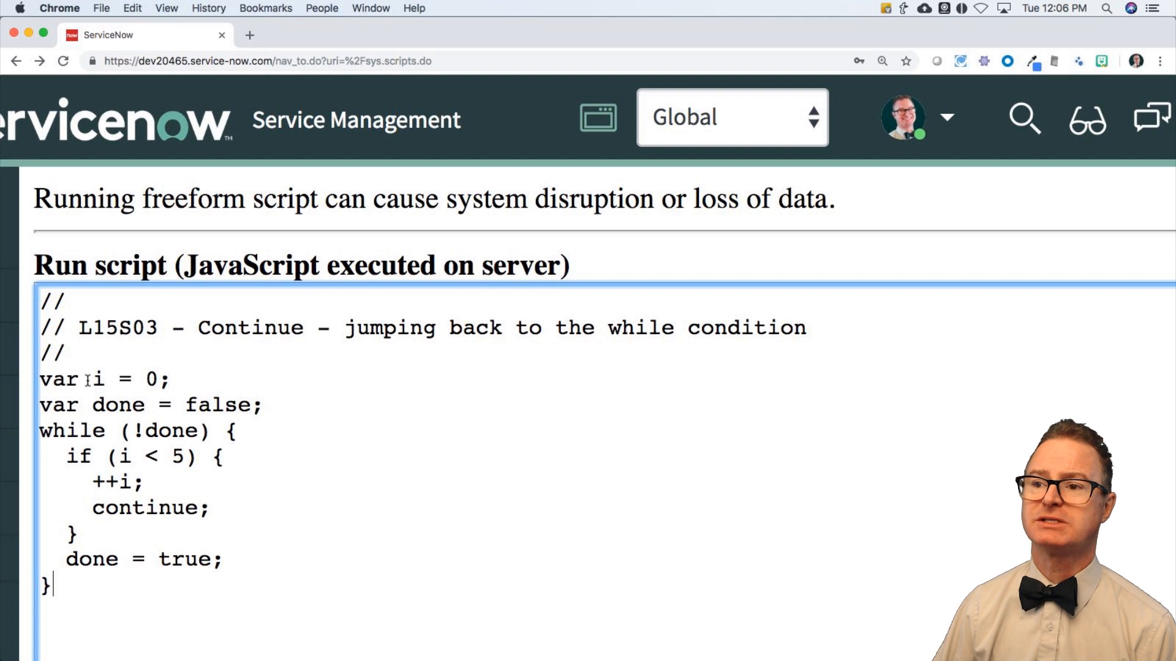
Select parts of the while (!done) loop with if (i < 5) { ++i; continue; }.
left_click_drag(90, 378, 171, 379)
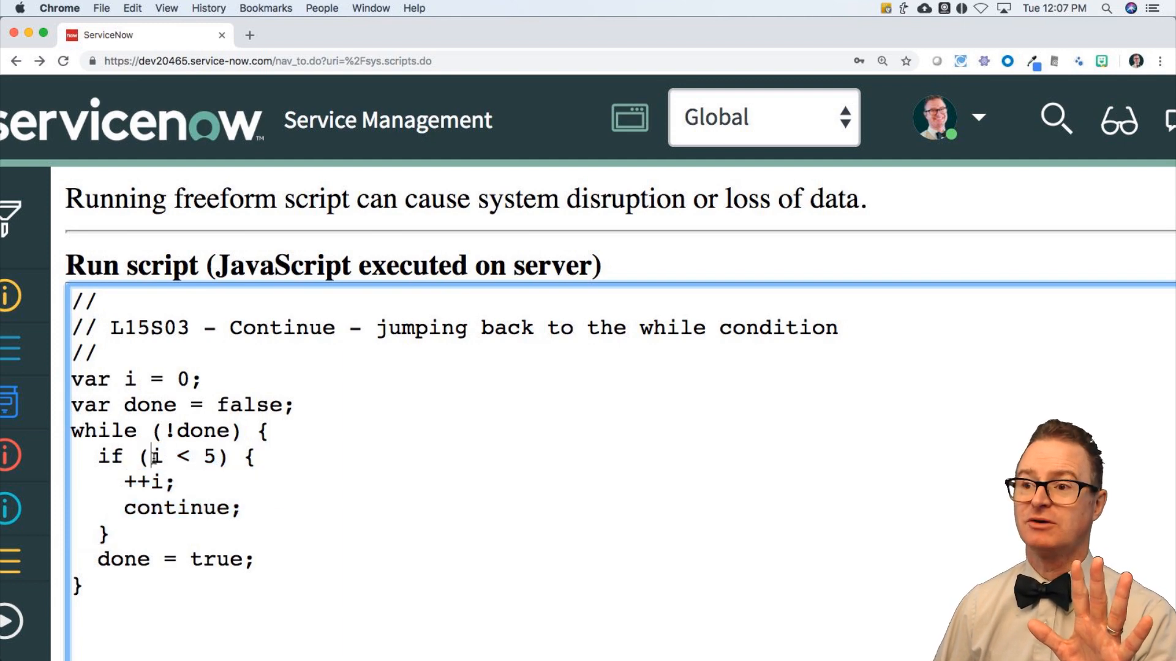
left_click_drag(153, 457, 253, 457)
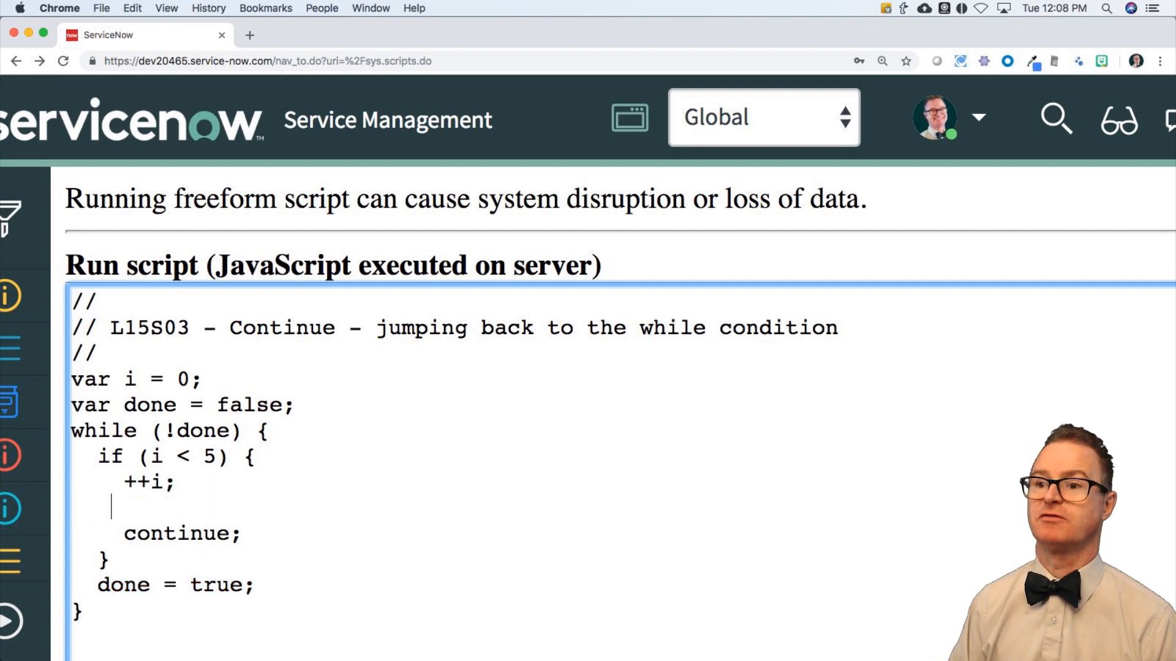
Log the counter with the flag as gs.info(i + ' done=' + done) inside the loop.
type("gs.info('")
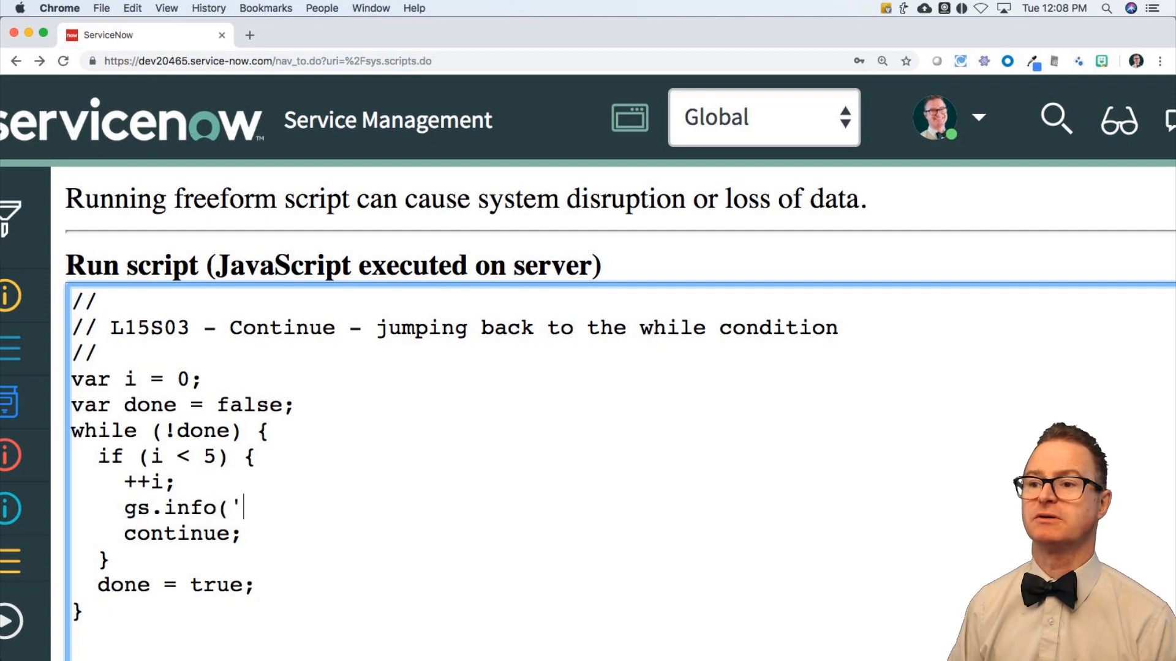
type("i);")
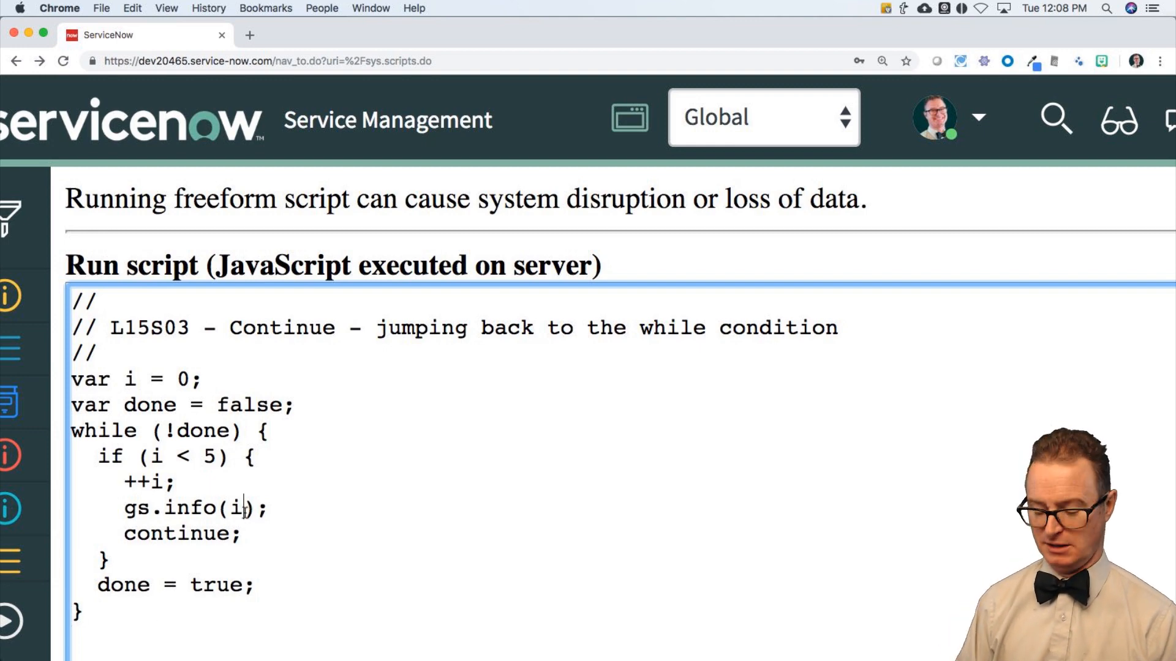
key("Backspace")
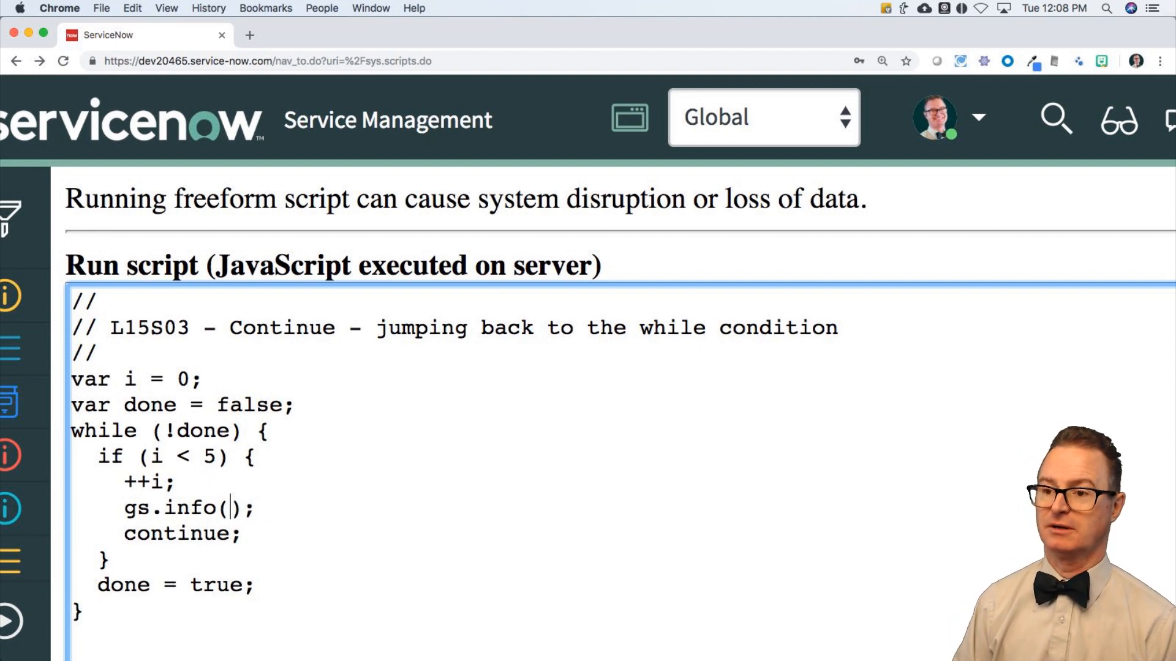
type("i")
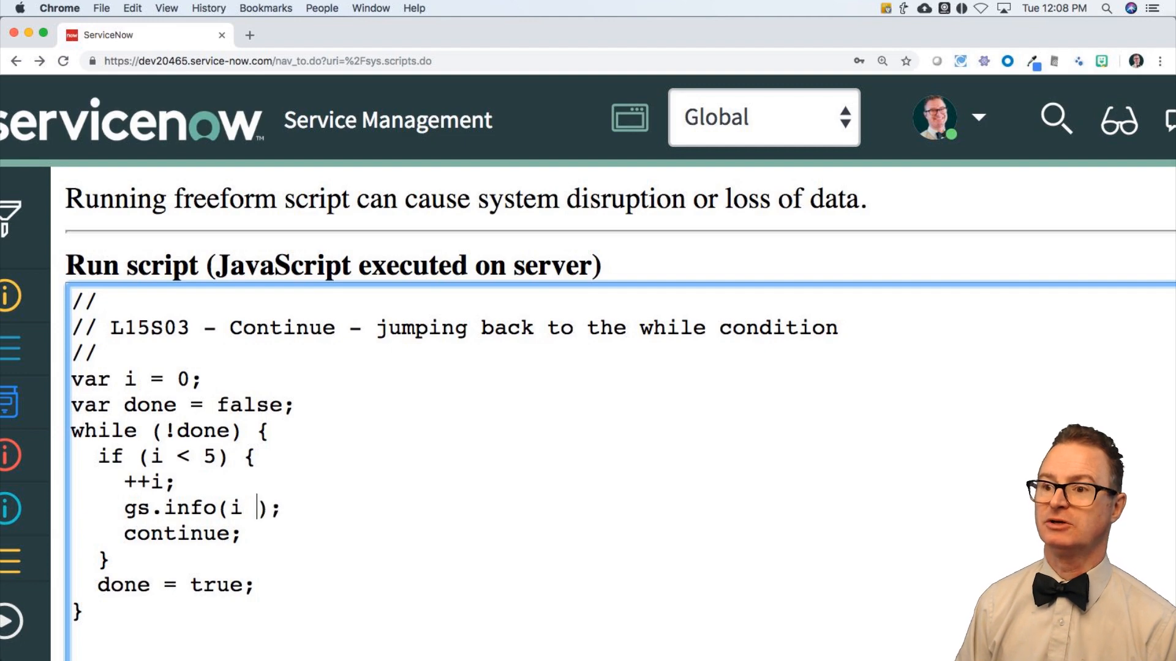
type("+ ' d")
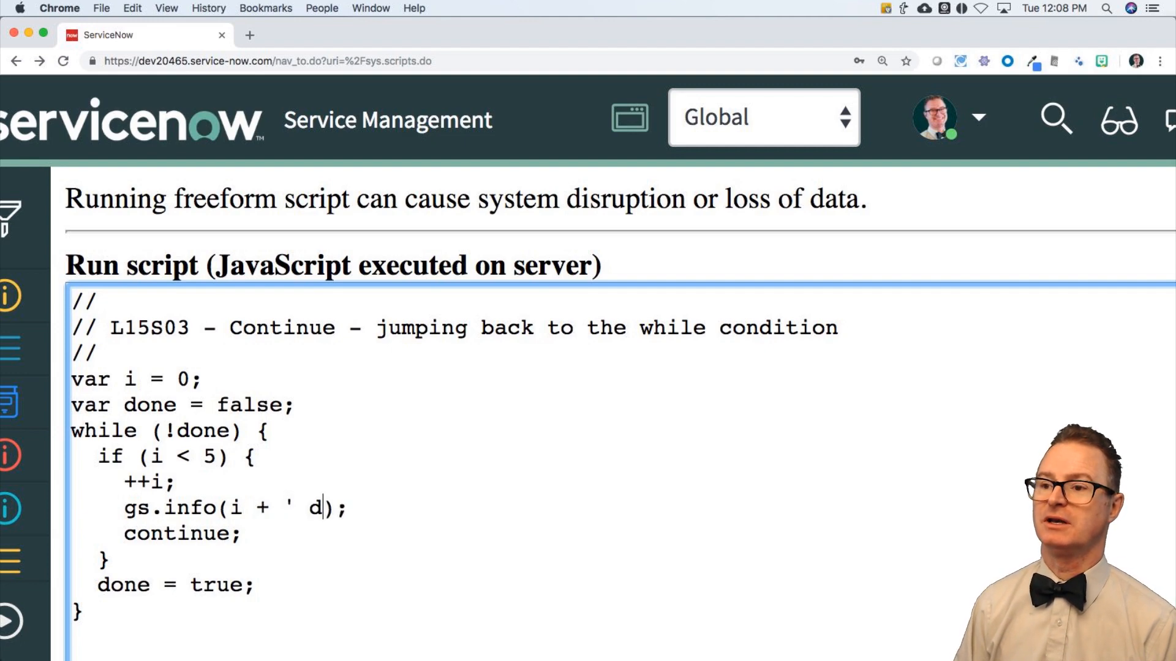
type("one=' + done")
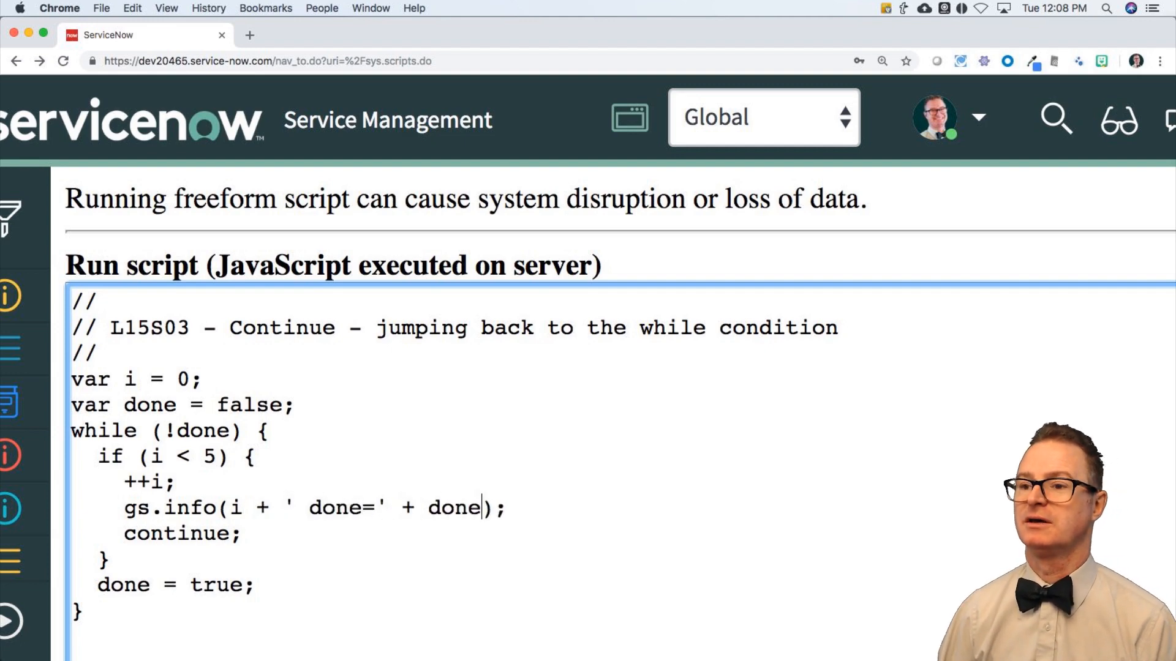
Add gs.info('I think we are done'); before done = true.
scroll("down", 3)
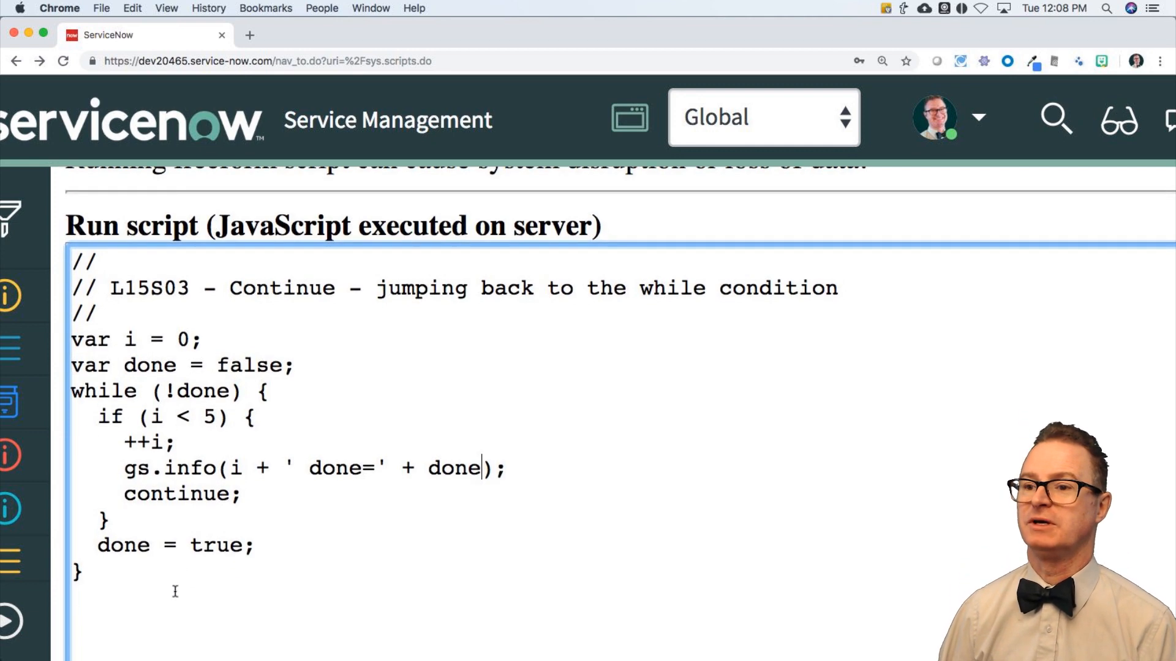
type("gs")
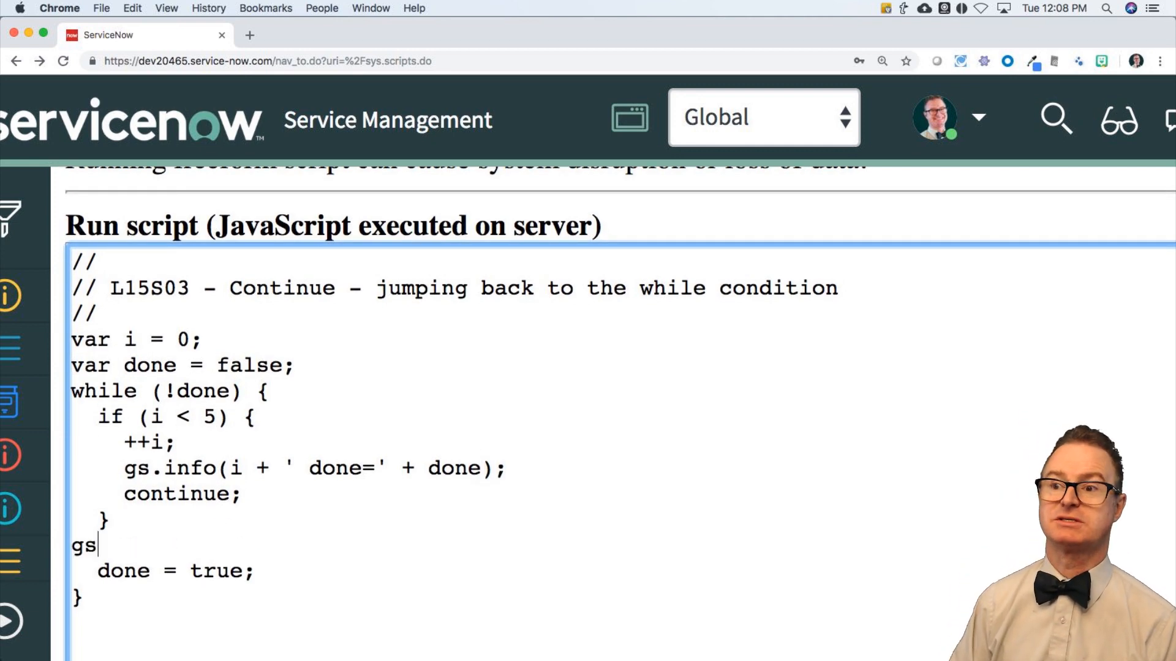
type(".info('I think")
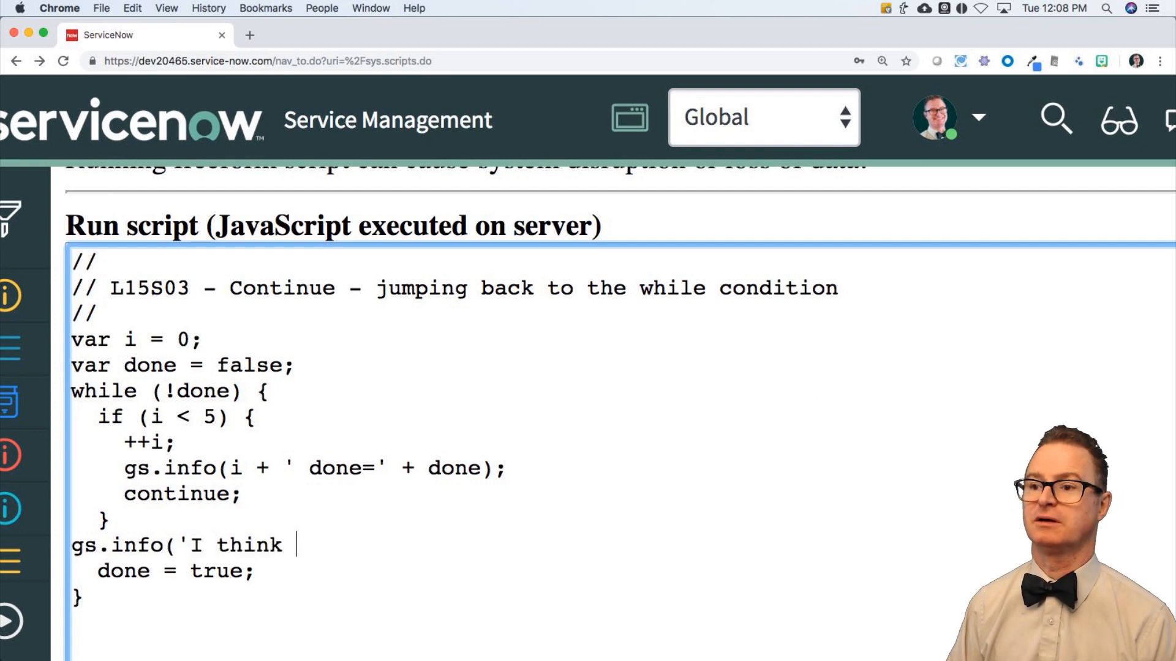
type("we are done');")
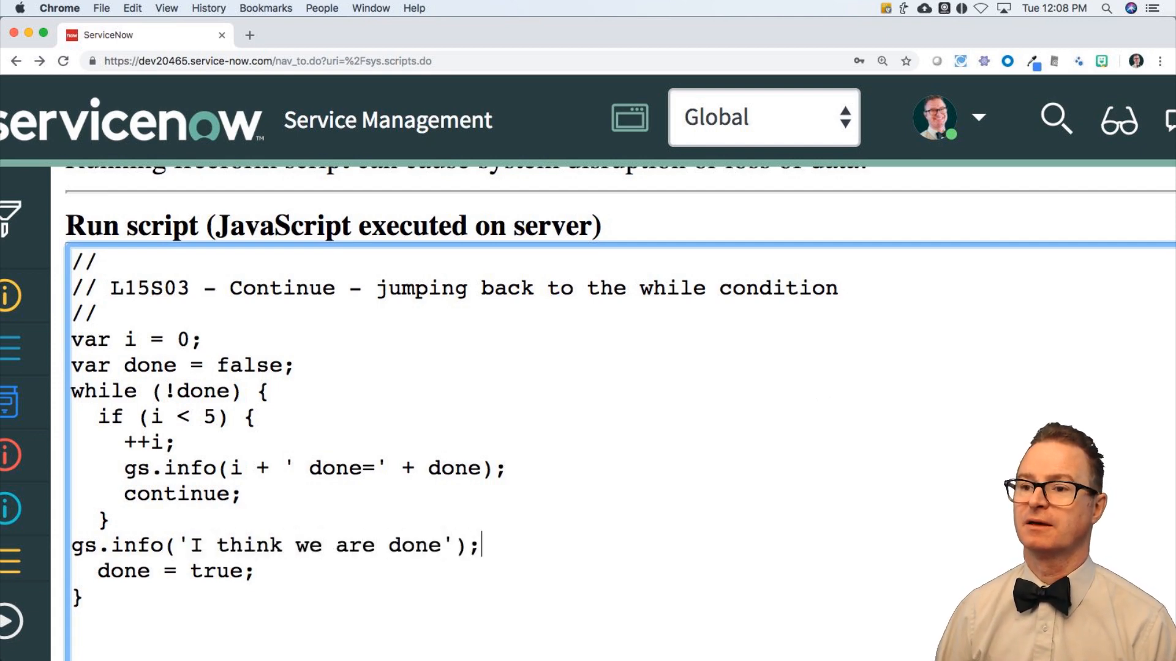
scroll("down", 3)
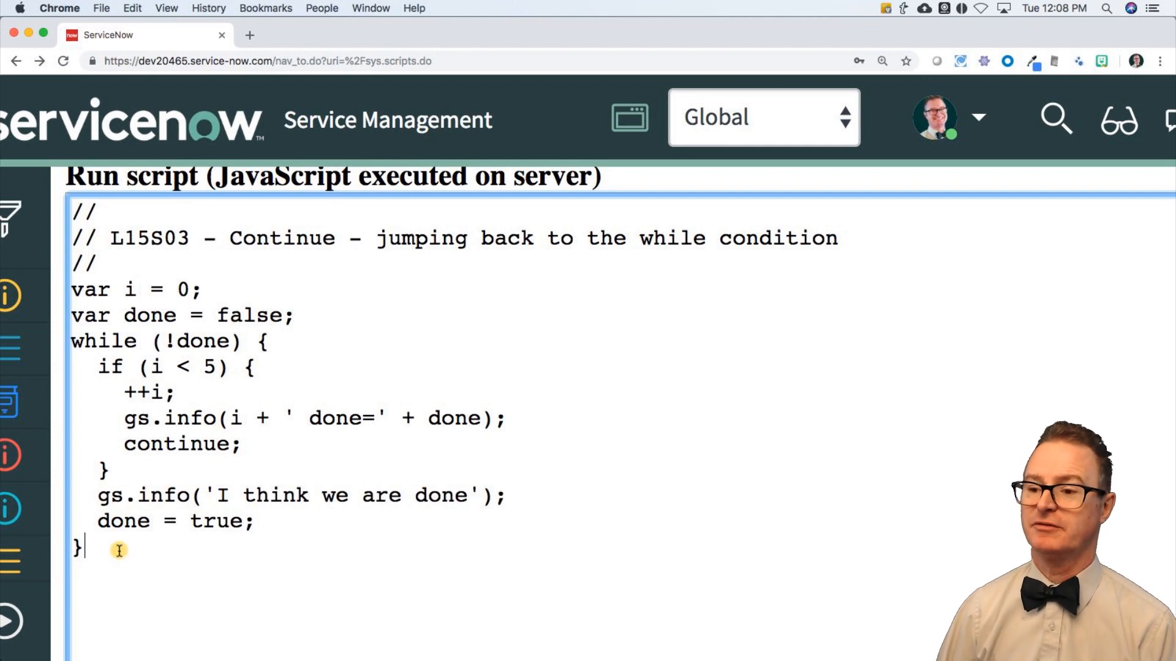
Add gs.info(i); after the while loop and run the background script.
type("gs")
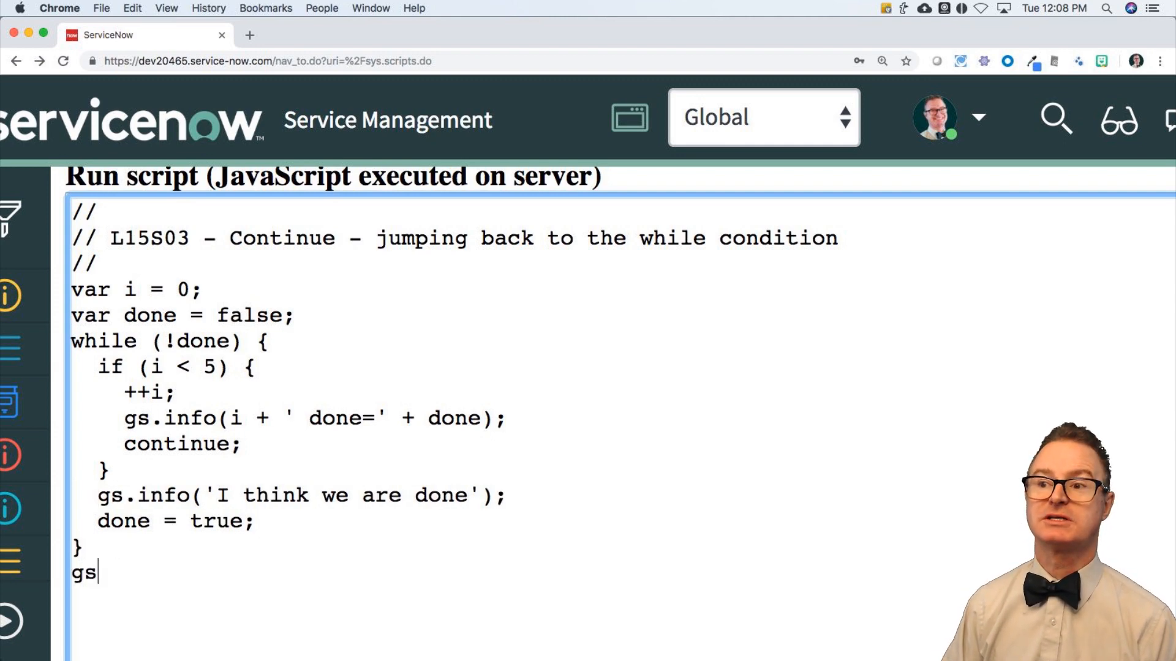
type(".info(")
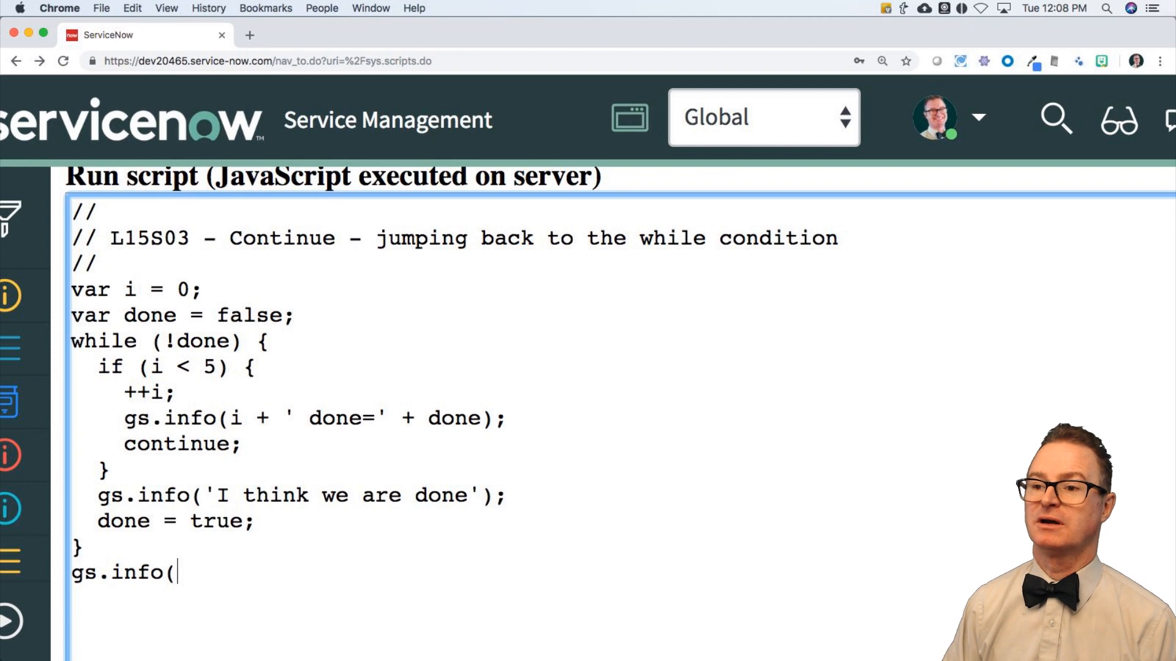
type("i")
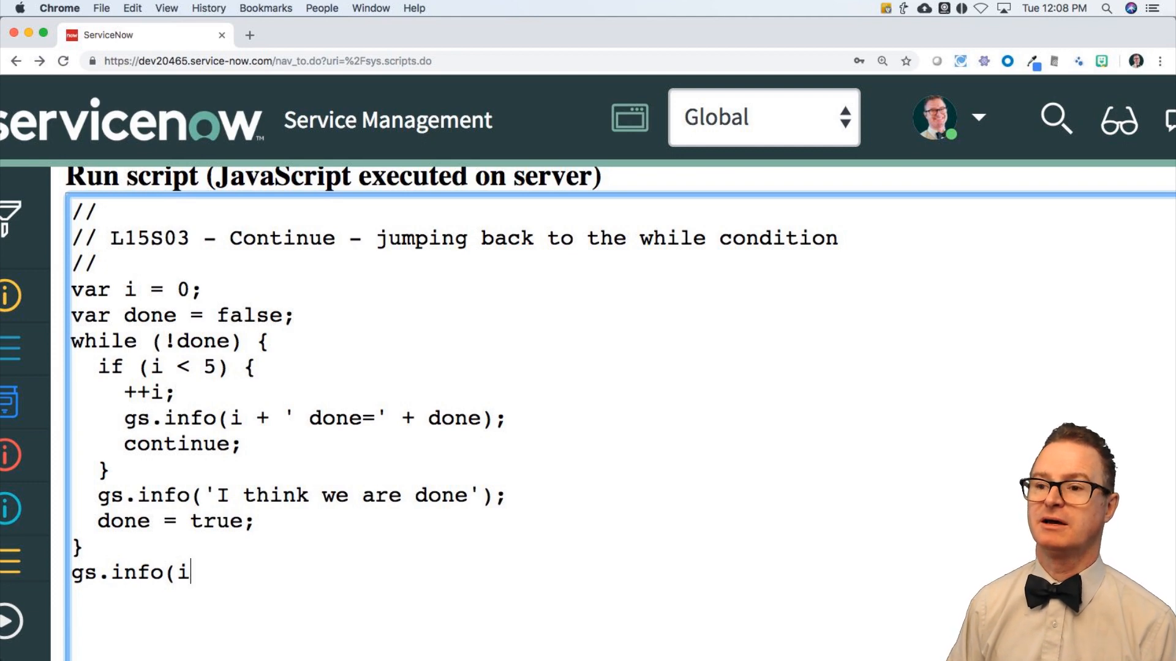
type(");")
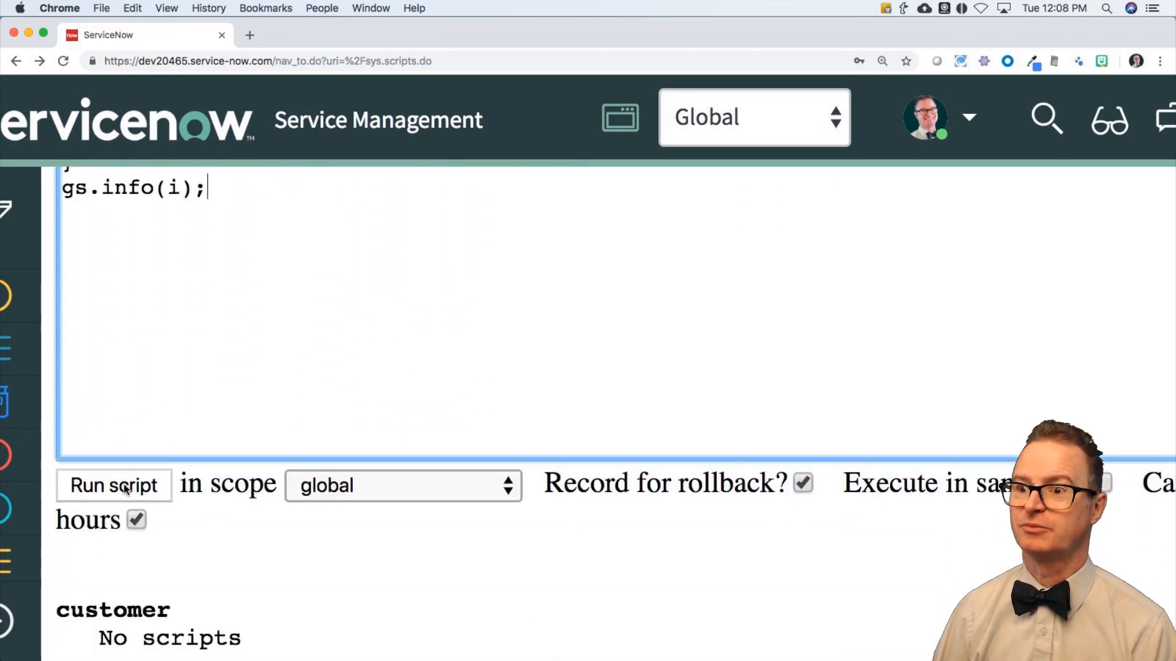
left_click(114, 485)
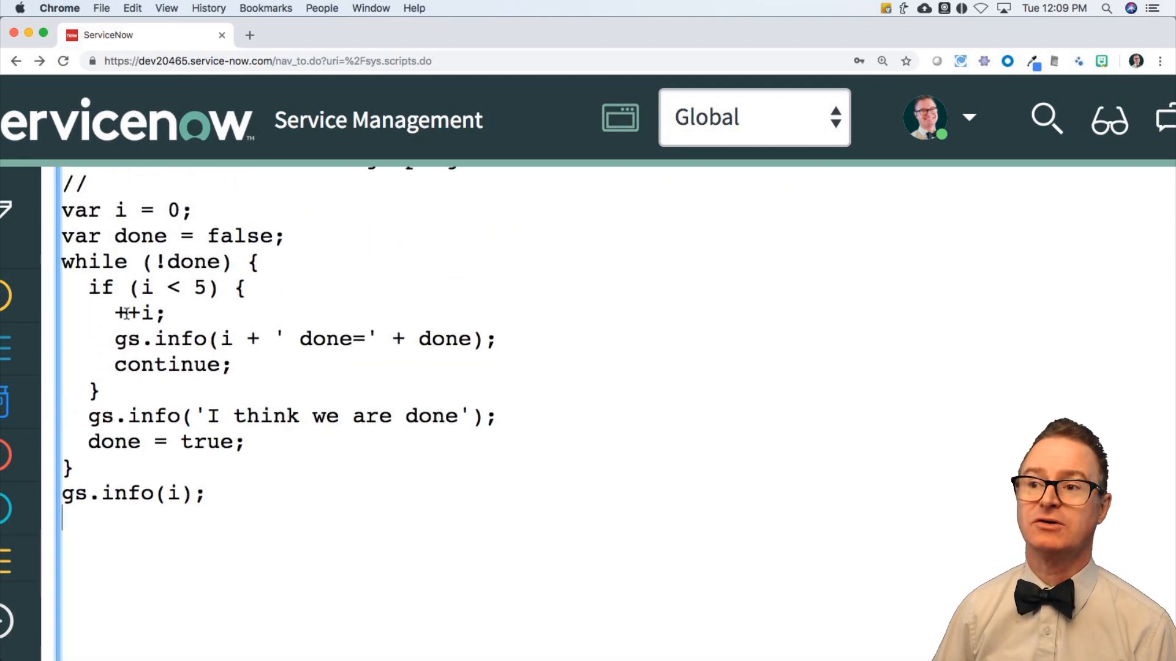
Change the log call to postfix i++, remove the separate ++i; line, and run again.
left_click_drag(164, 339, 338, 339)
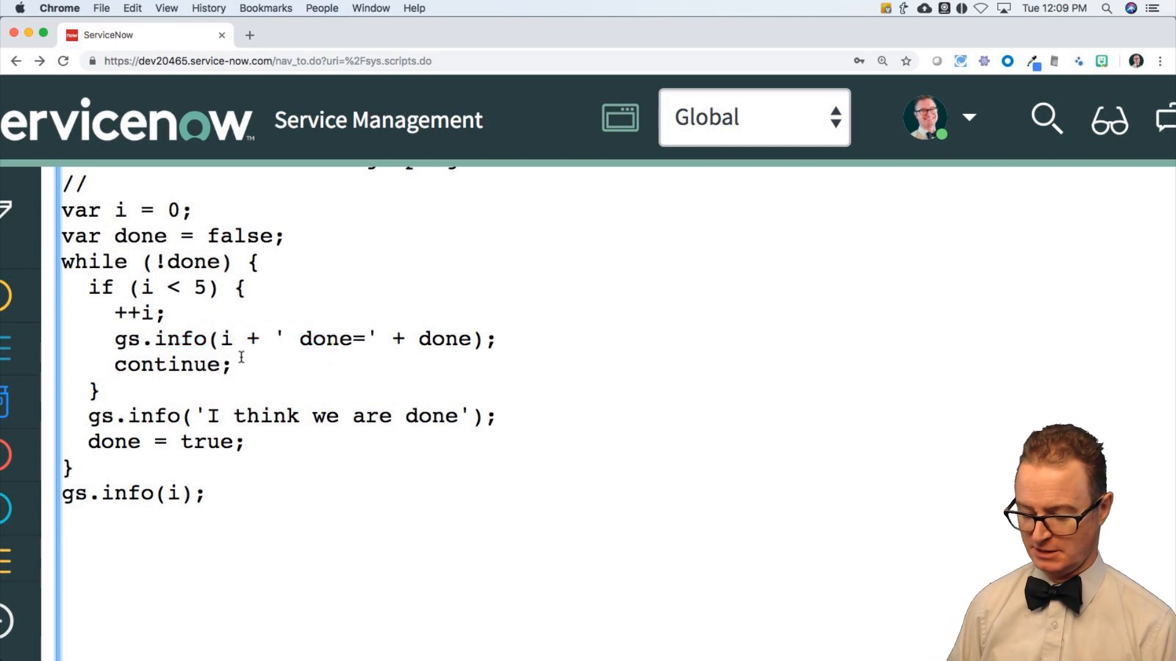
type("++")
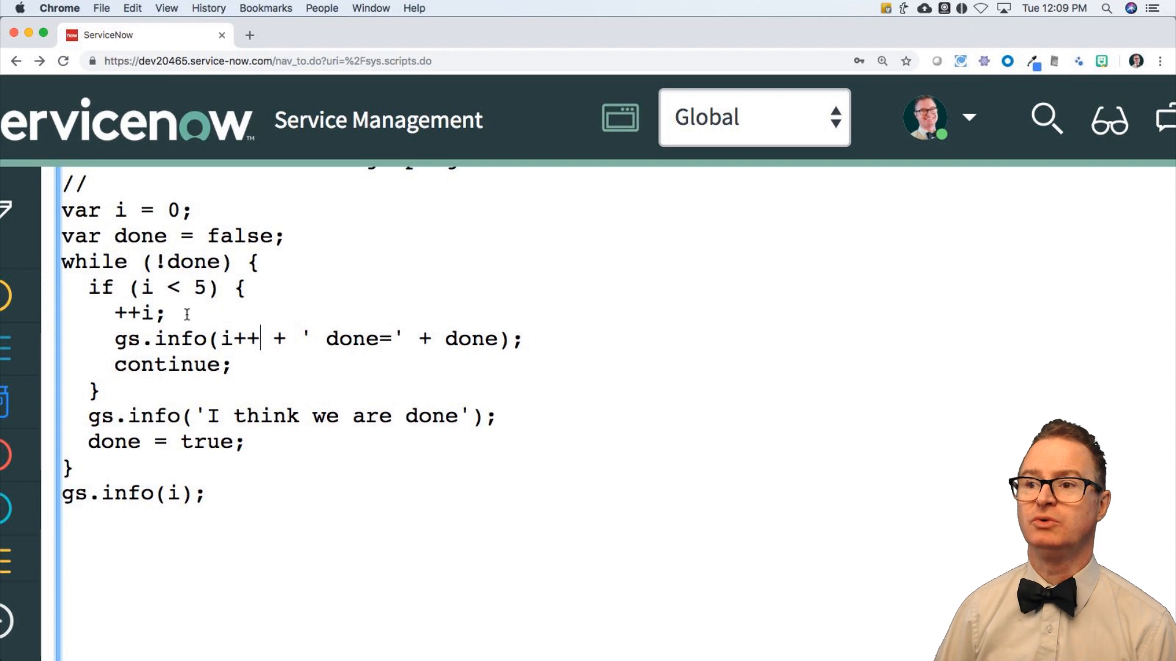
key("Backspace")
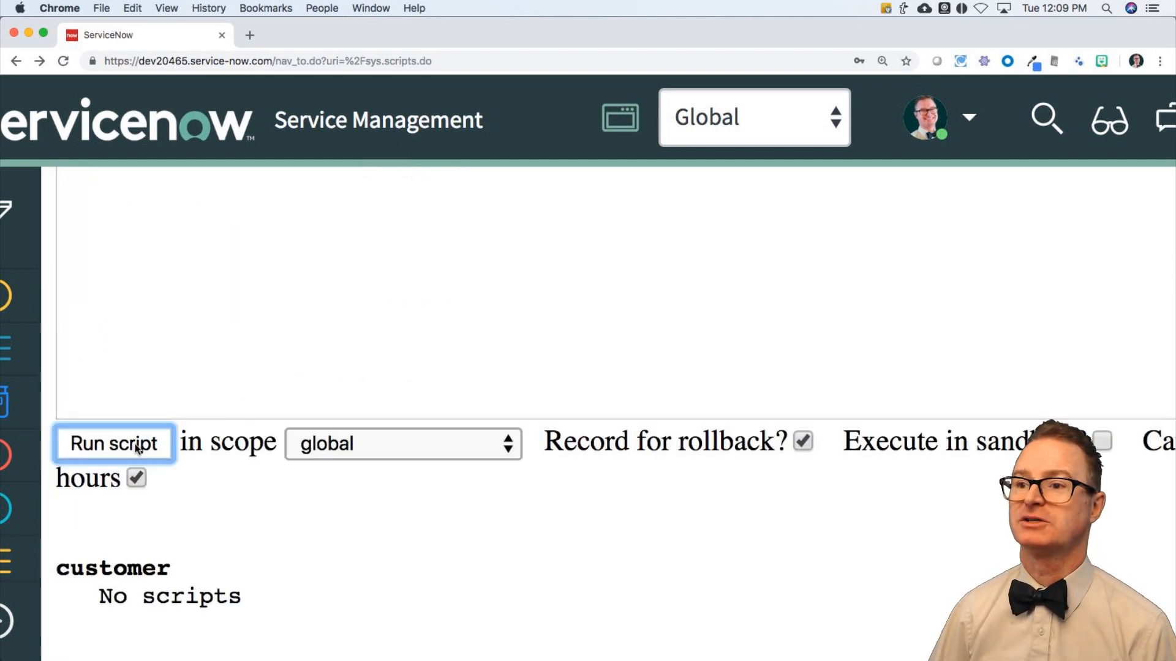
left_click(114, 443)
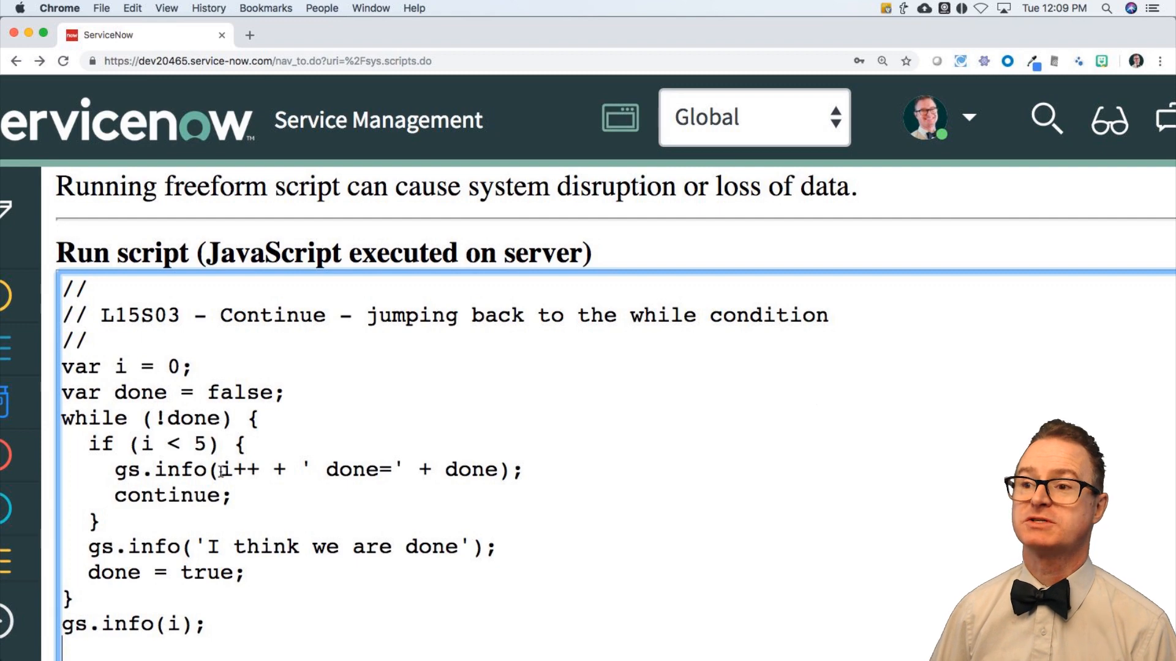
Replace the postfix i++ in the gs.info call with prefix ++i and run the script.
double_click(226, 470)
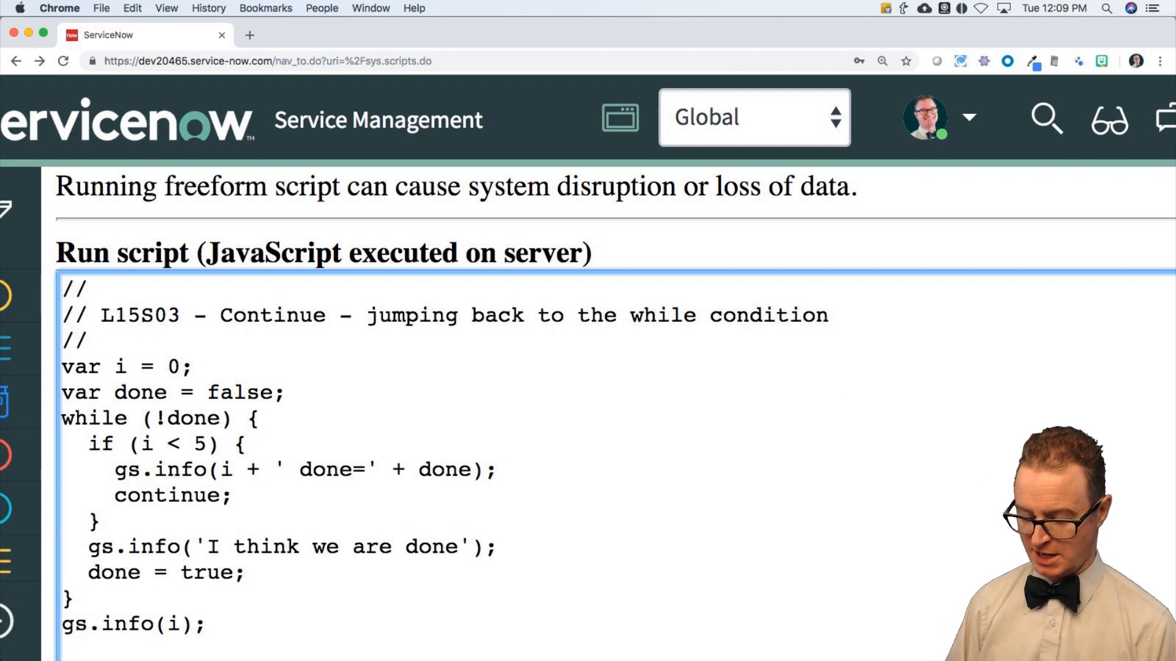
type("++")
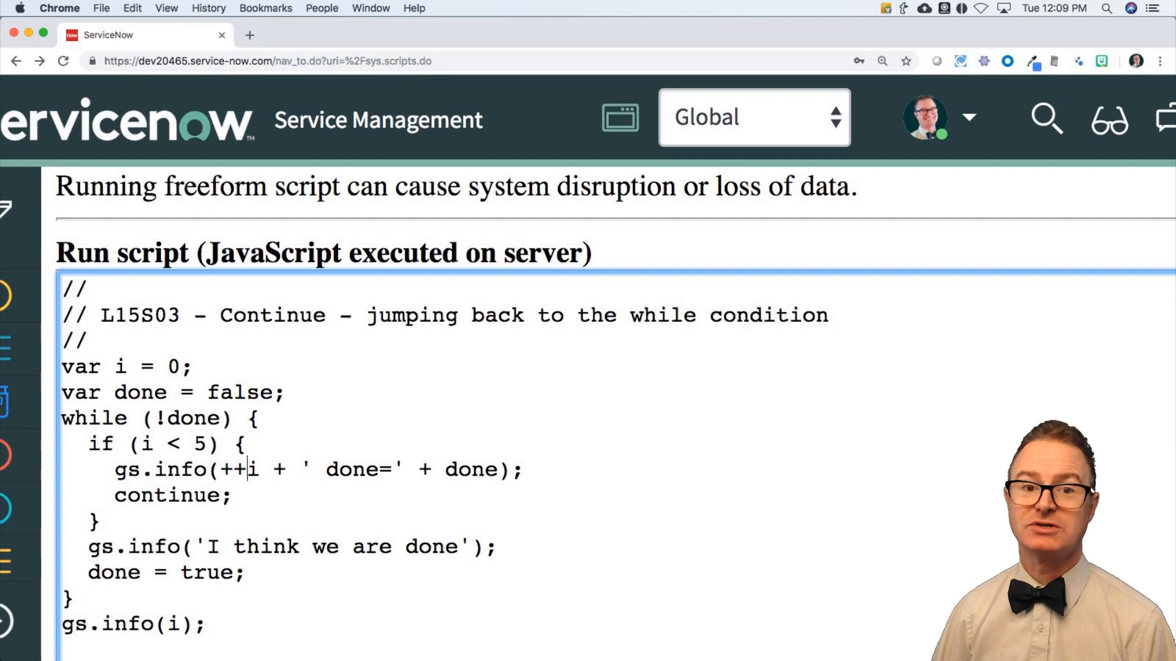
scroll("down", 3)
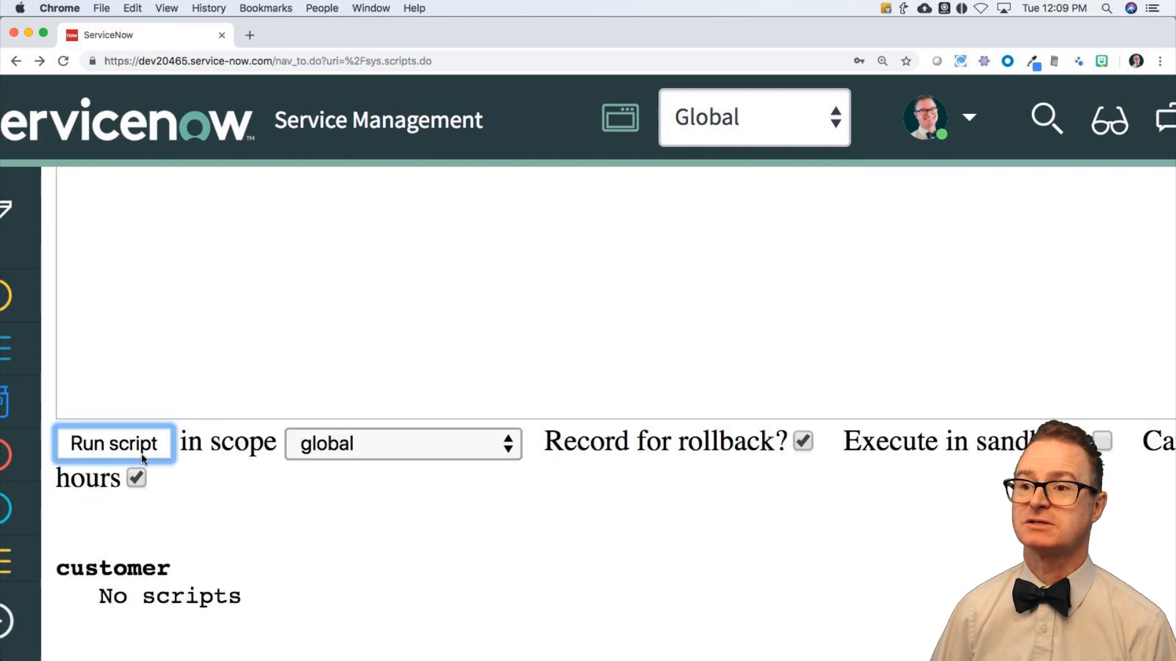
left_click(114, 442)
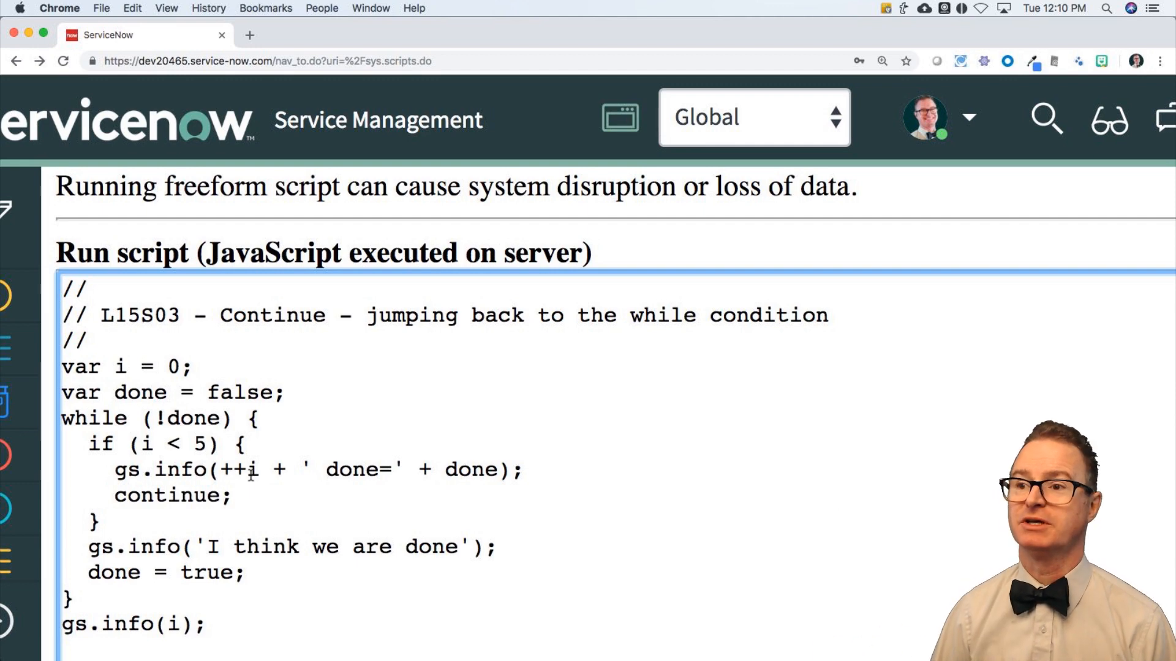
double_click(187, 418)
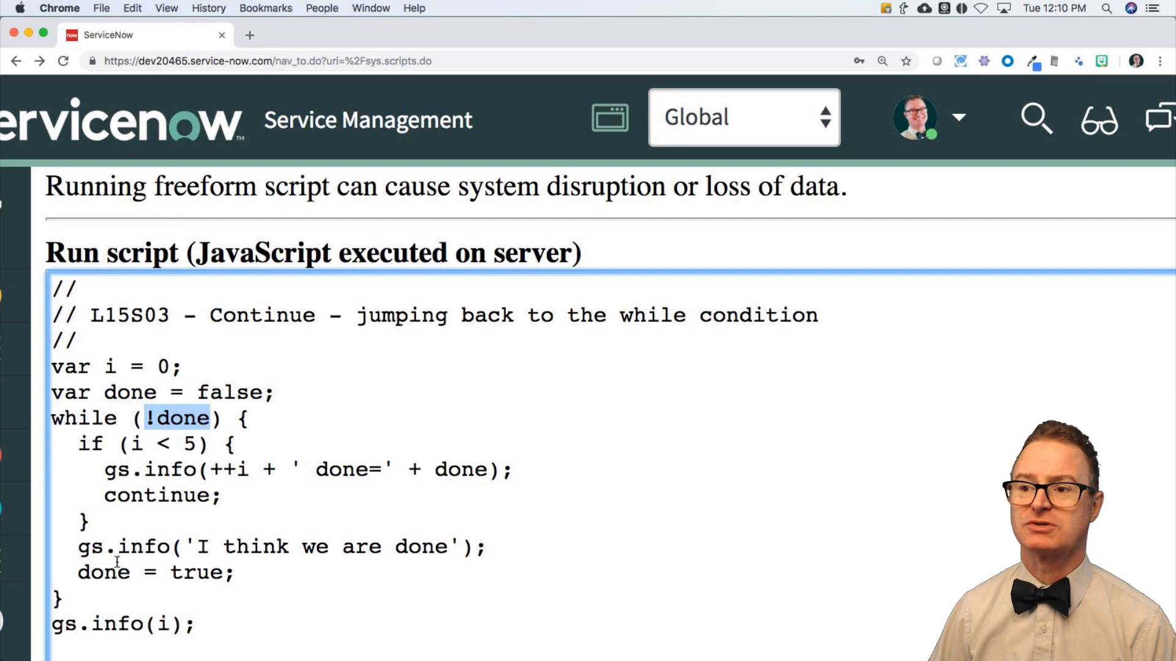
double_click(158, 495)
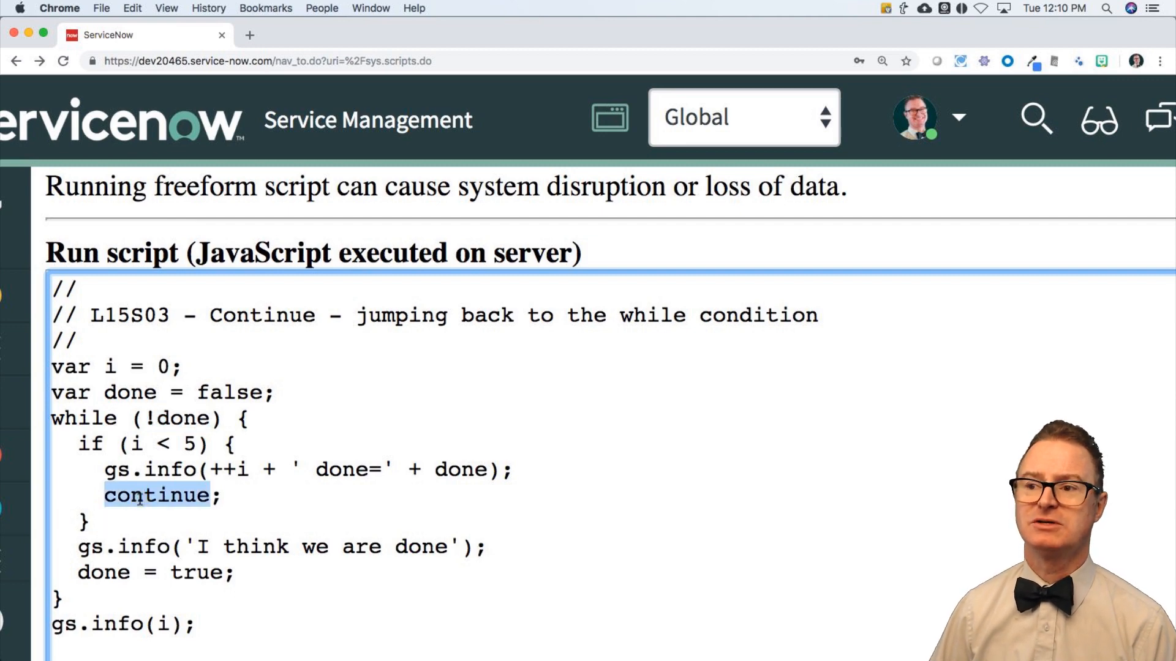